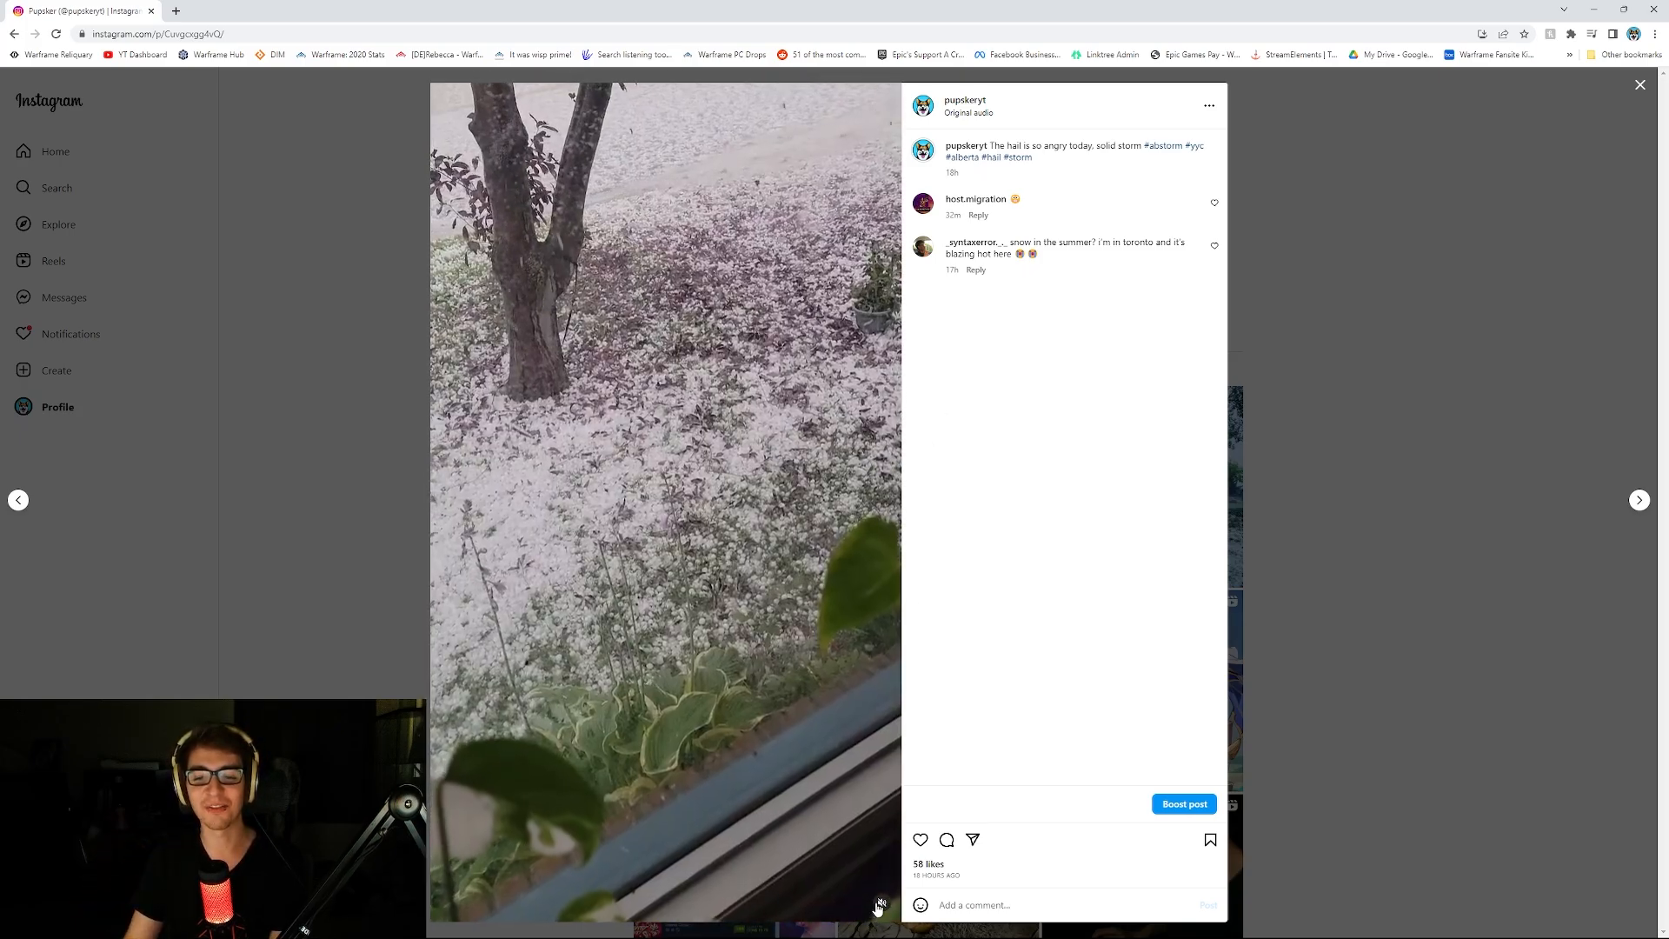
Step: Advance from the foggy hail-field photo to the hail-battered plants video
{"action": "left_click", "coordinate": [878, 906]}
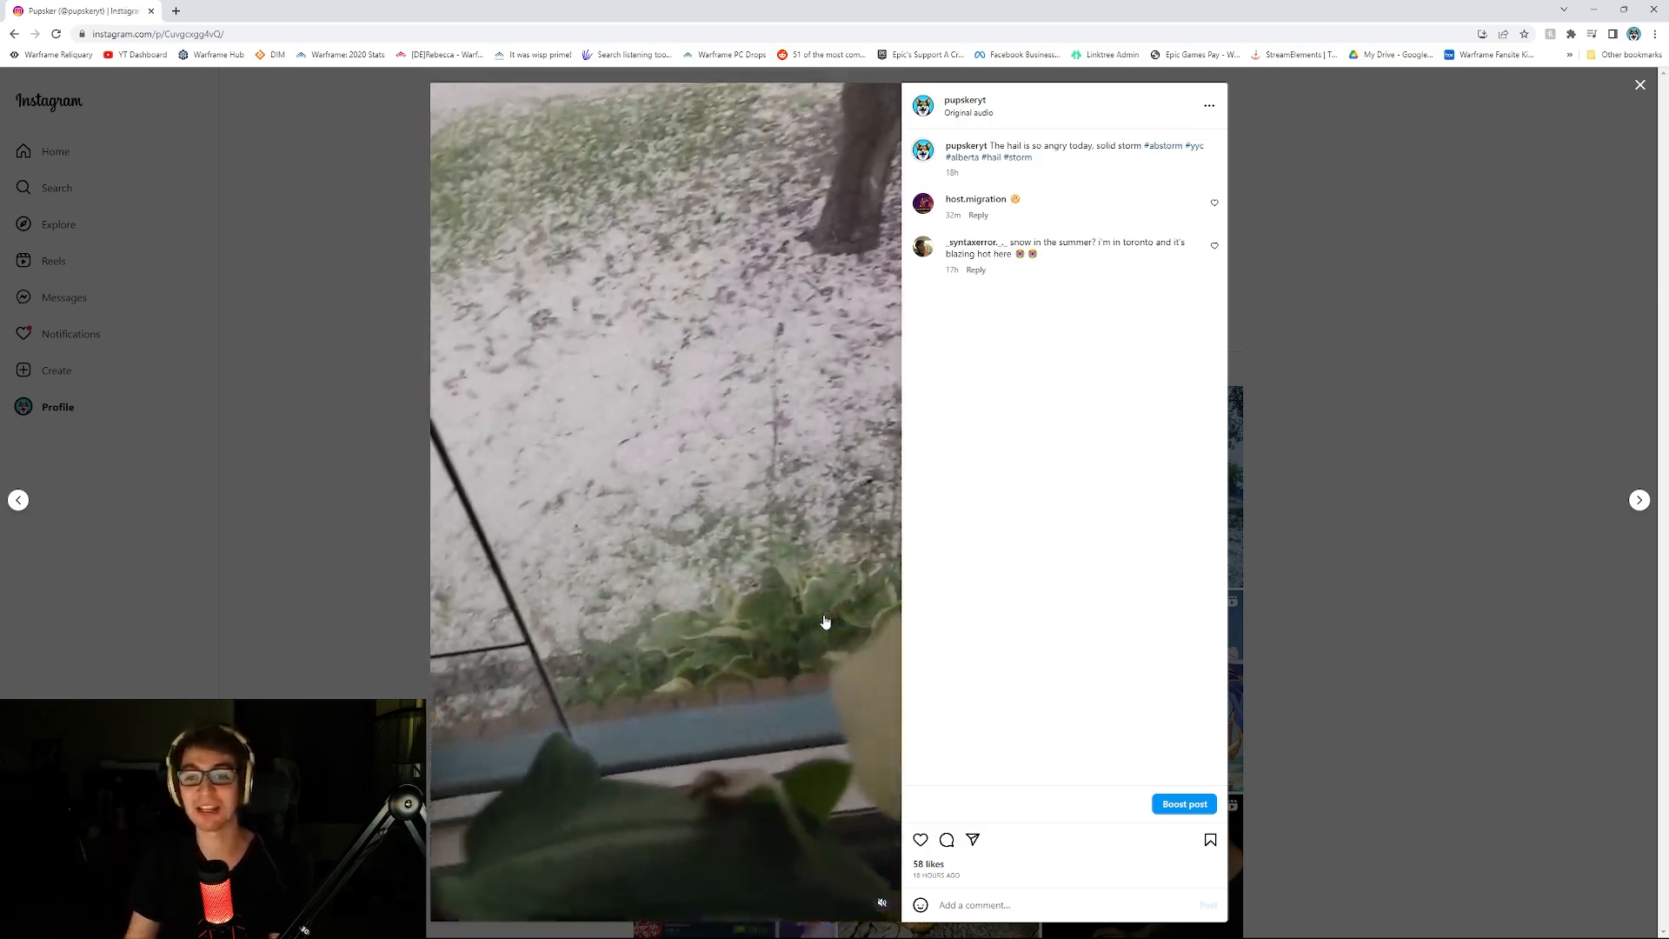
{"action": "left_click", "coordinate": [1637, 499]}
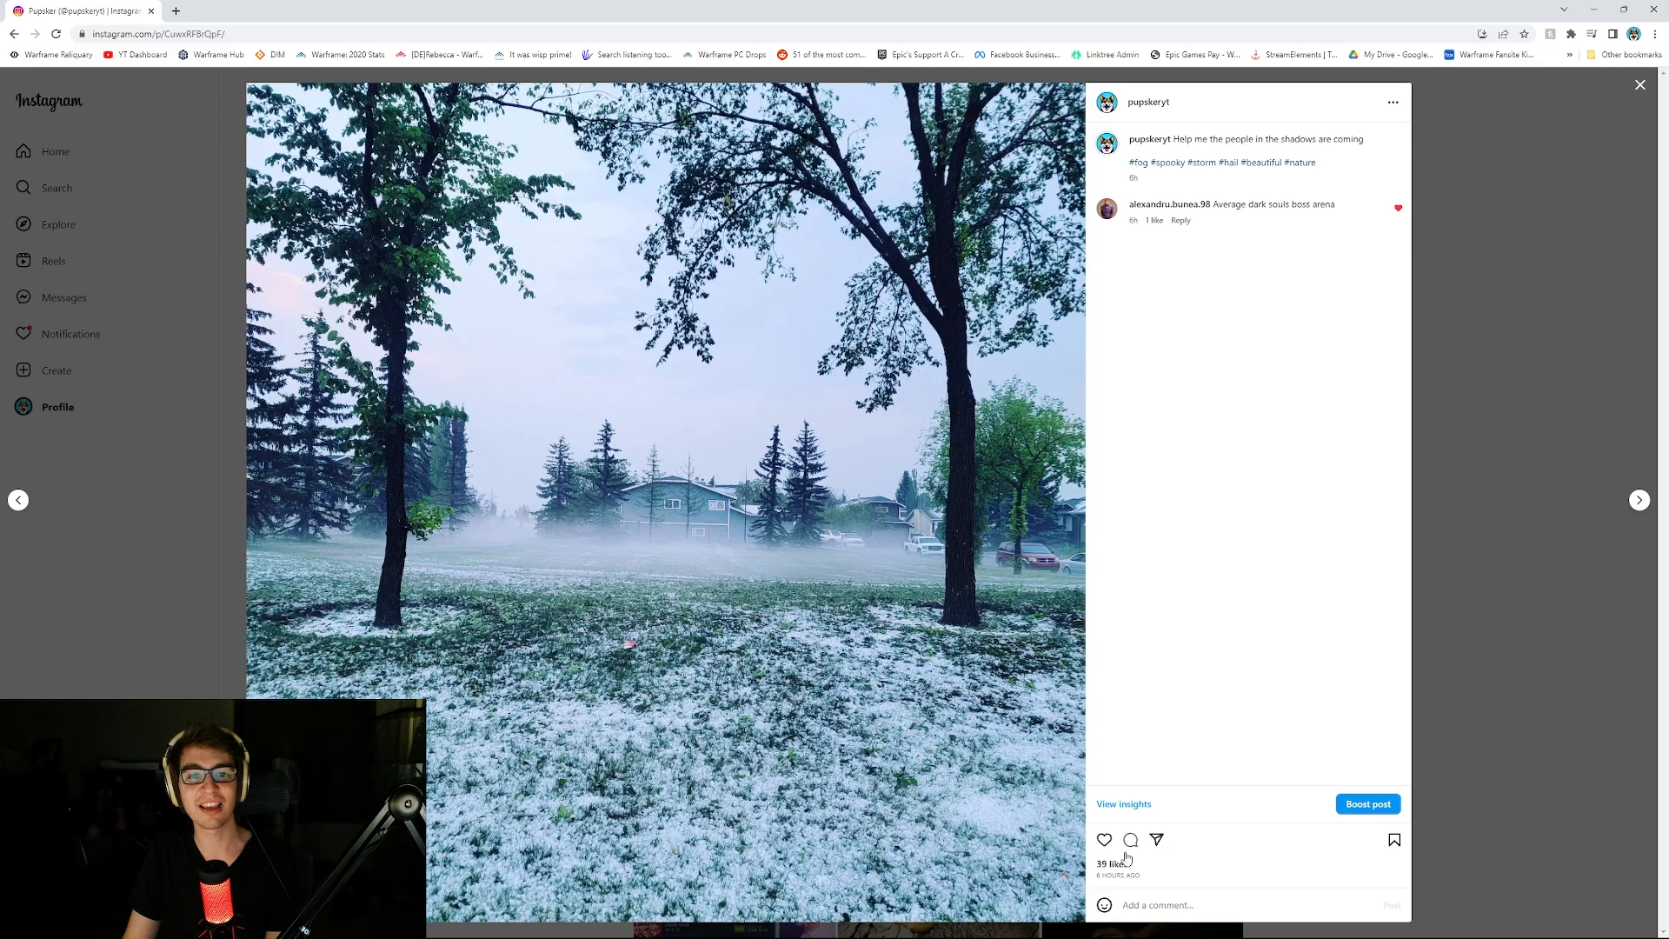
{"action": "mouse_move", "coordinate": [872, 588]}
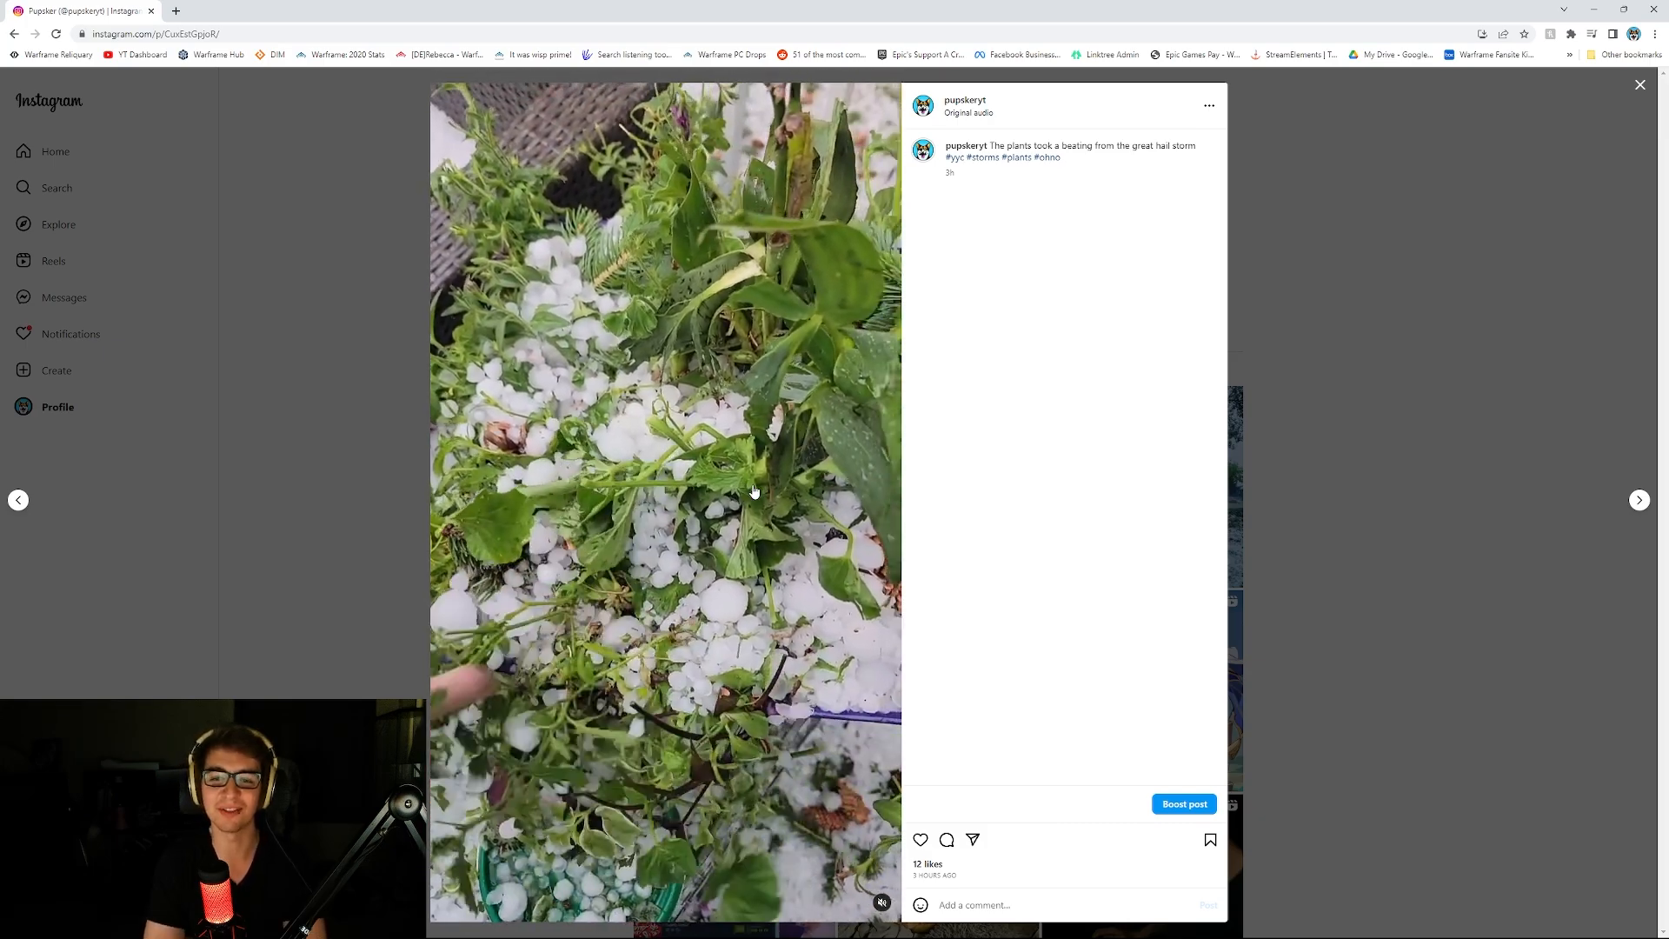
Step: Return to the profile grid and bring up the multi-photo storm-damage post
{"action": "left_click", "coordinate": [1639, 84]}
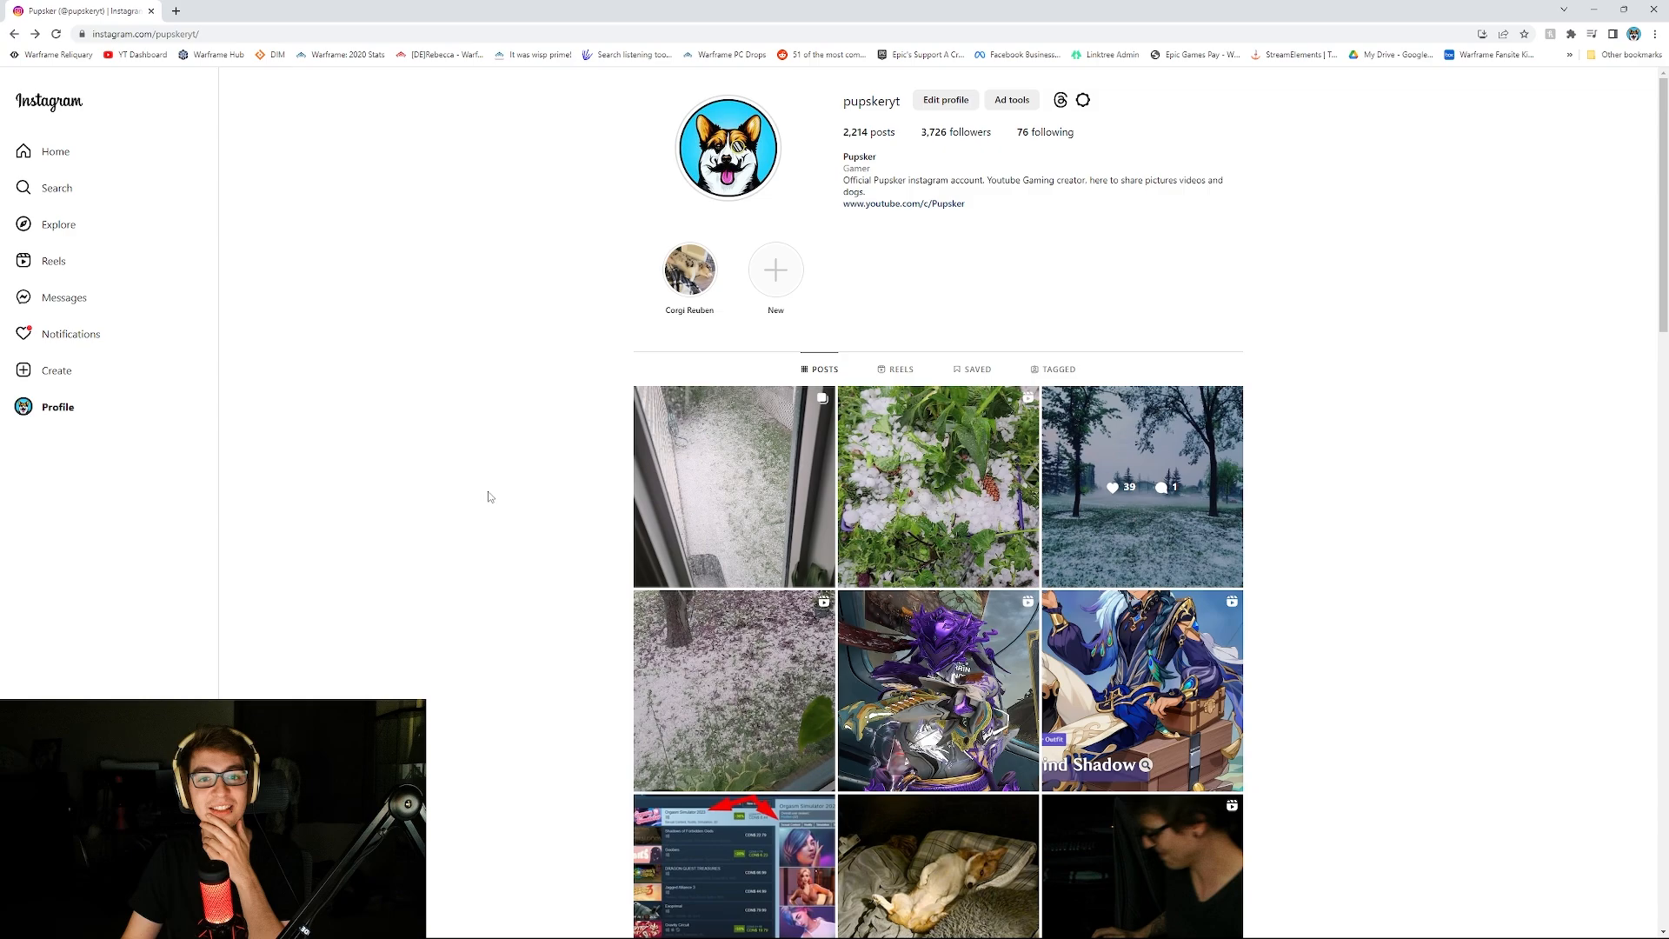
{"action": "left_click", "coordinate": [732, 487]}
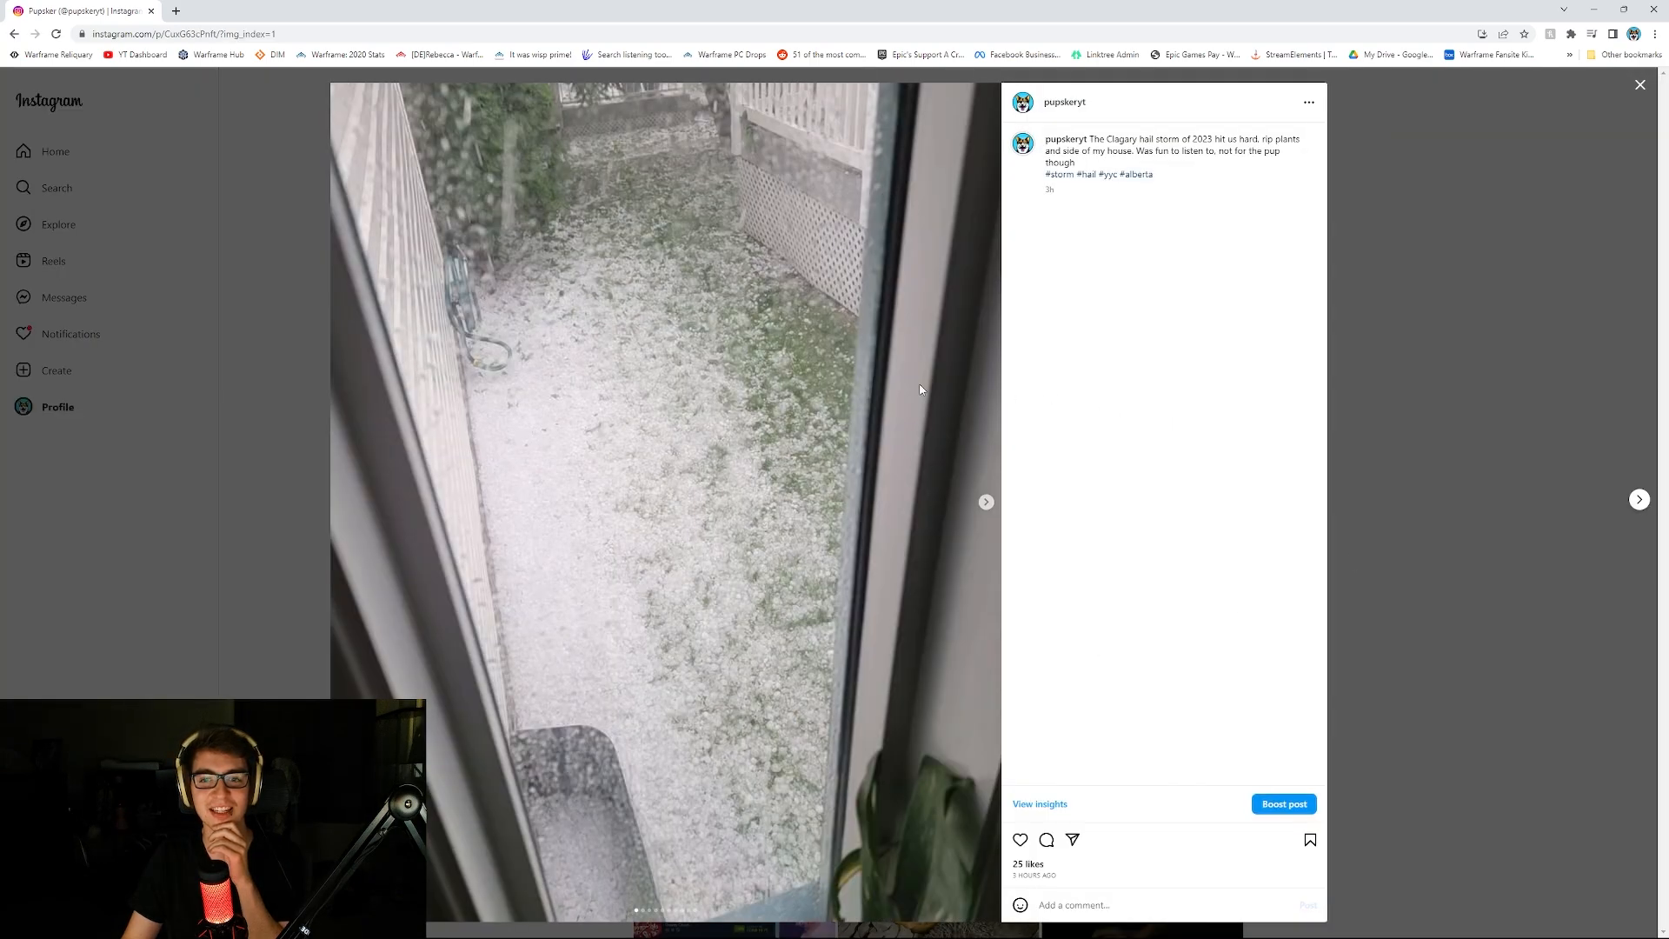
{"action": "mouse_move", "coordinate": [636, 490]}
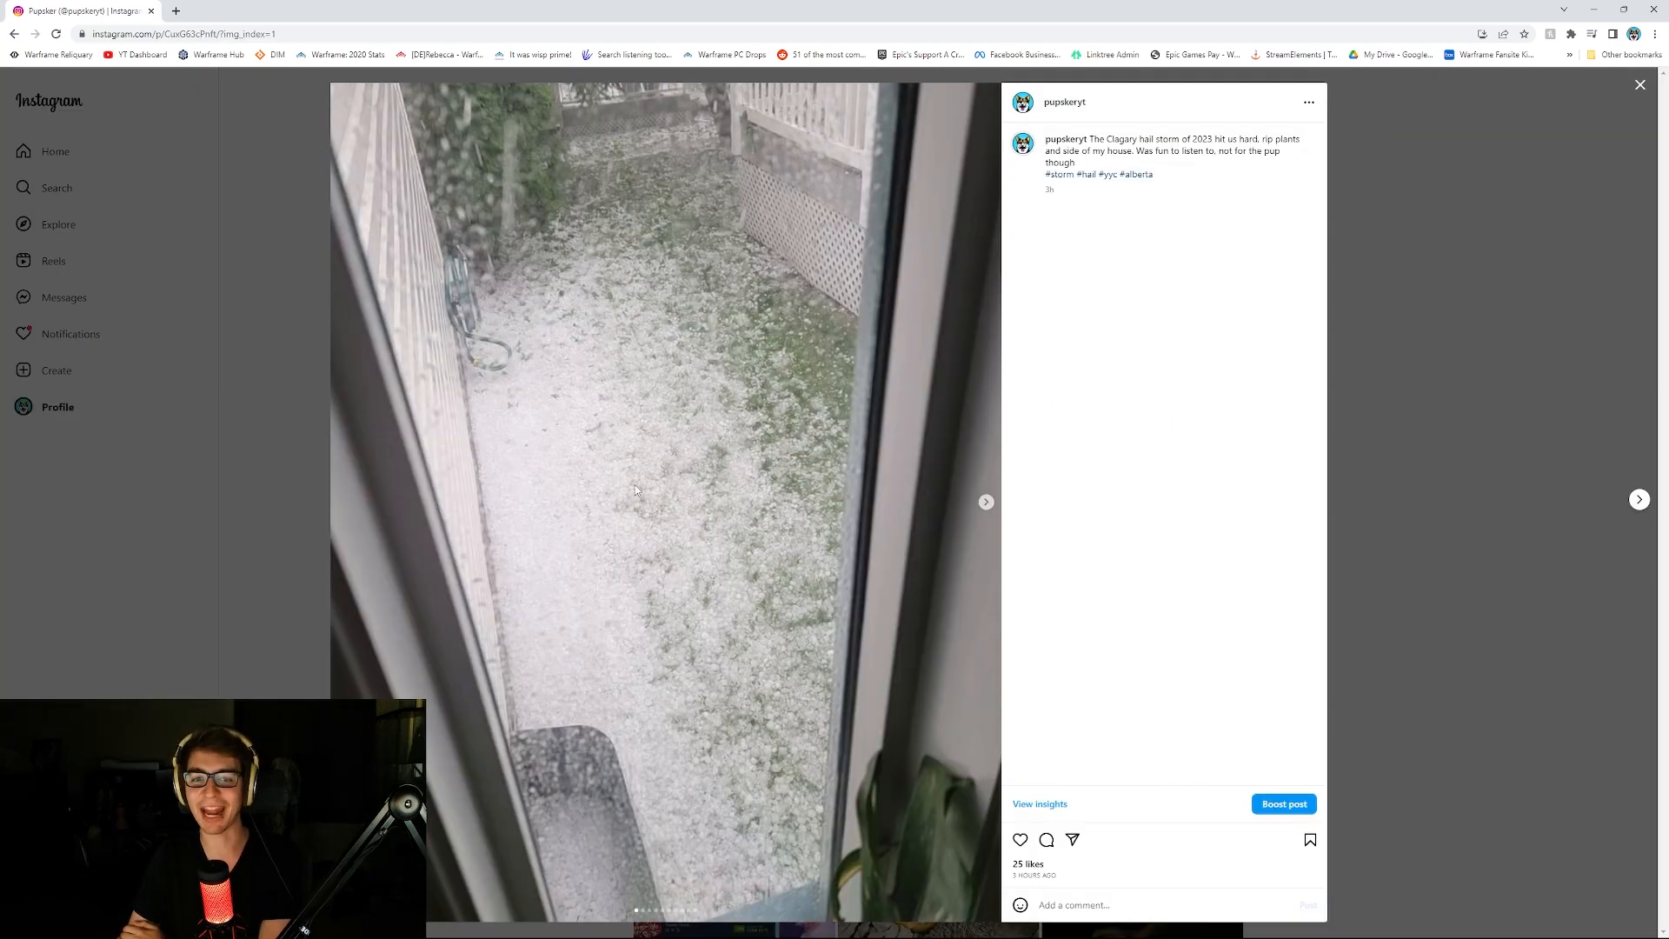
Step: Step through the carousel past the hail-covered front yard to the houseplants by the window
{"action": "left_click", "coordinate": [984, 501]}
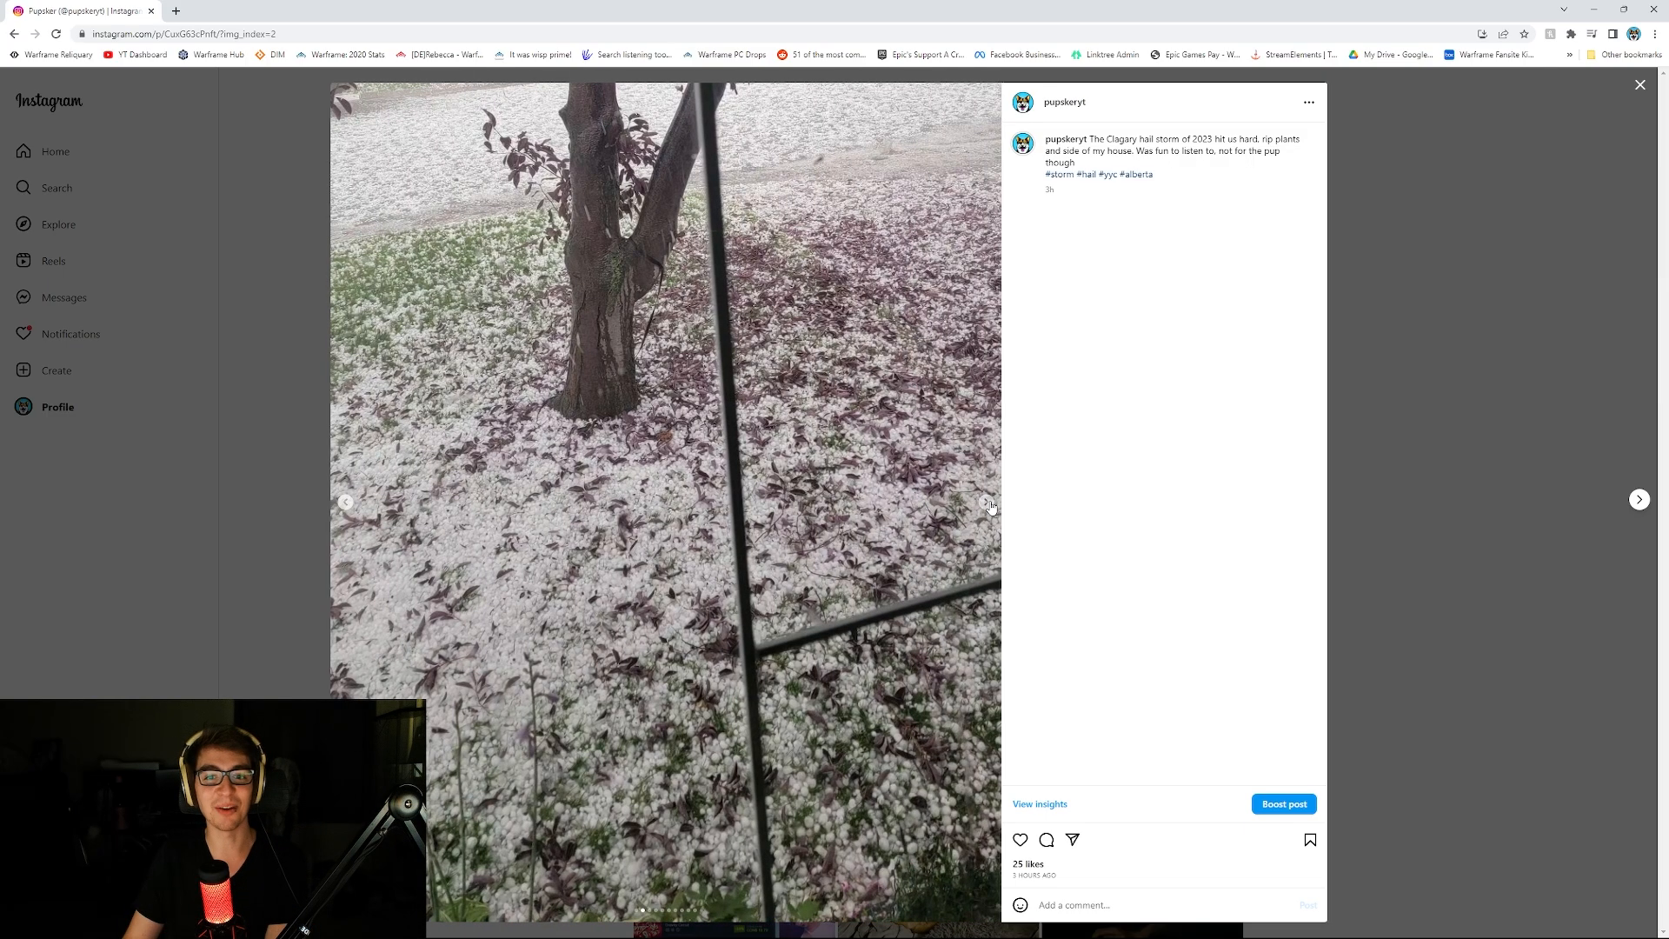
{"action": "mouse_move", "coordinate": [653, 174]}
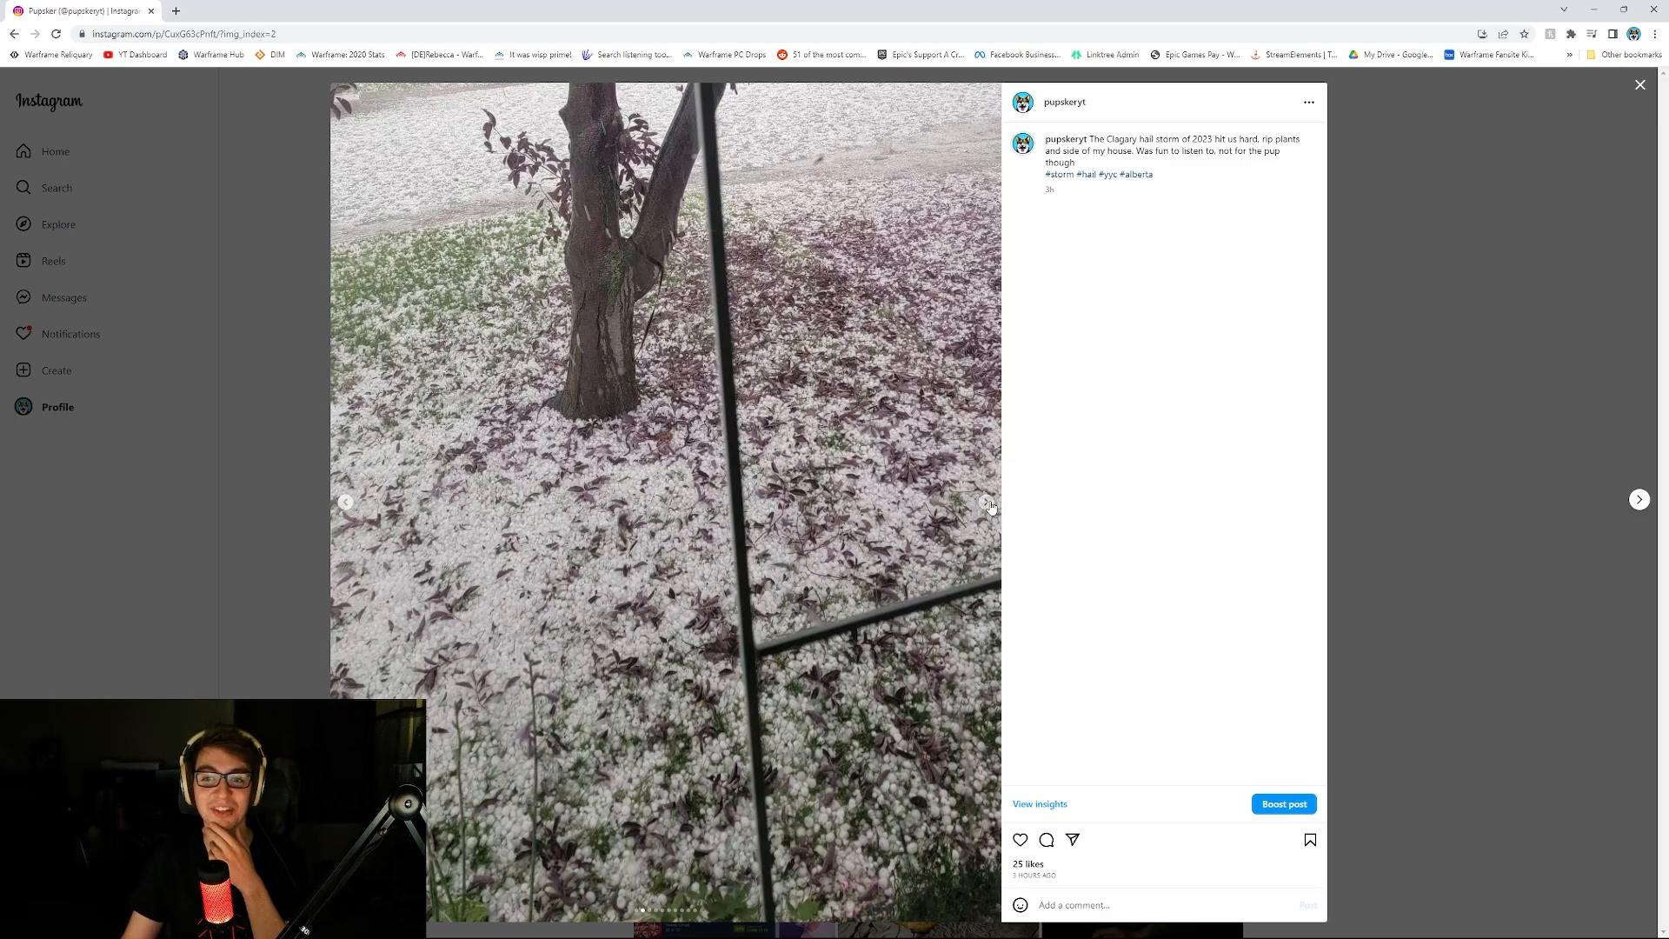
{"action": "left_click", "coordinate": [984, 500]}
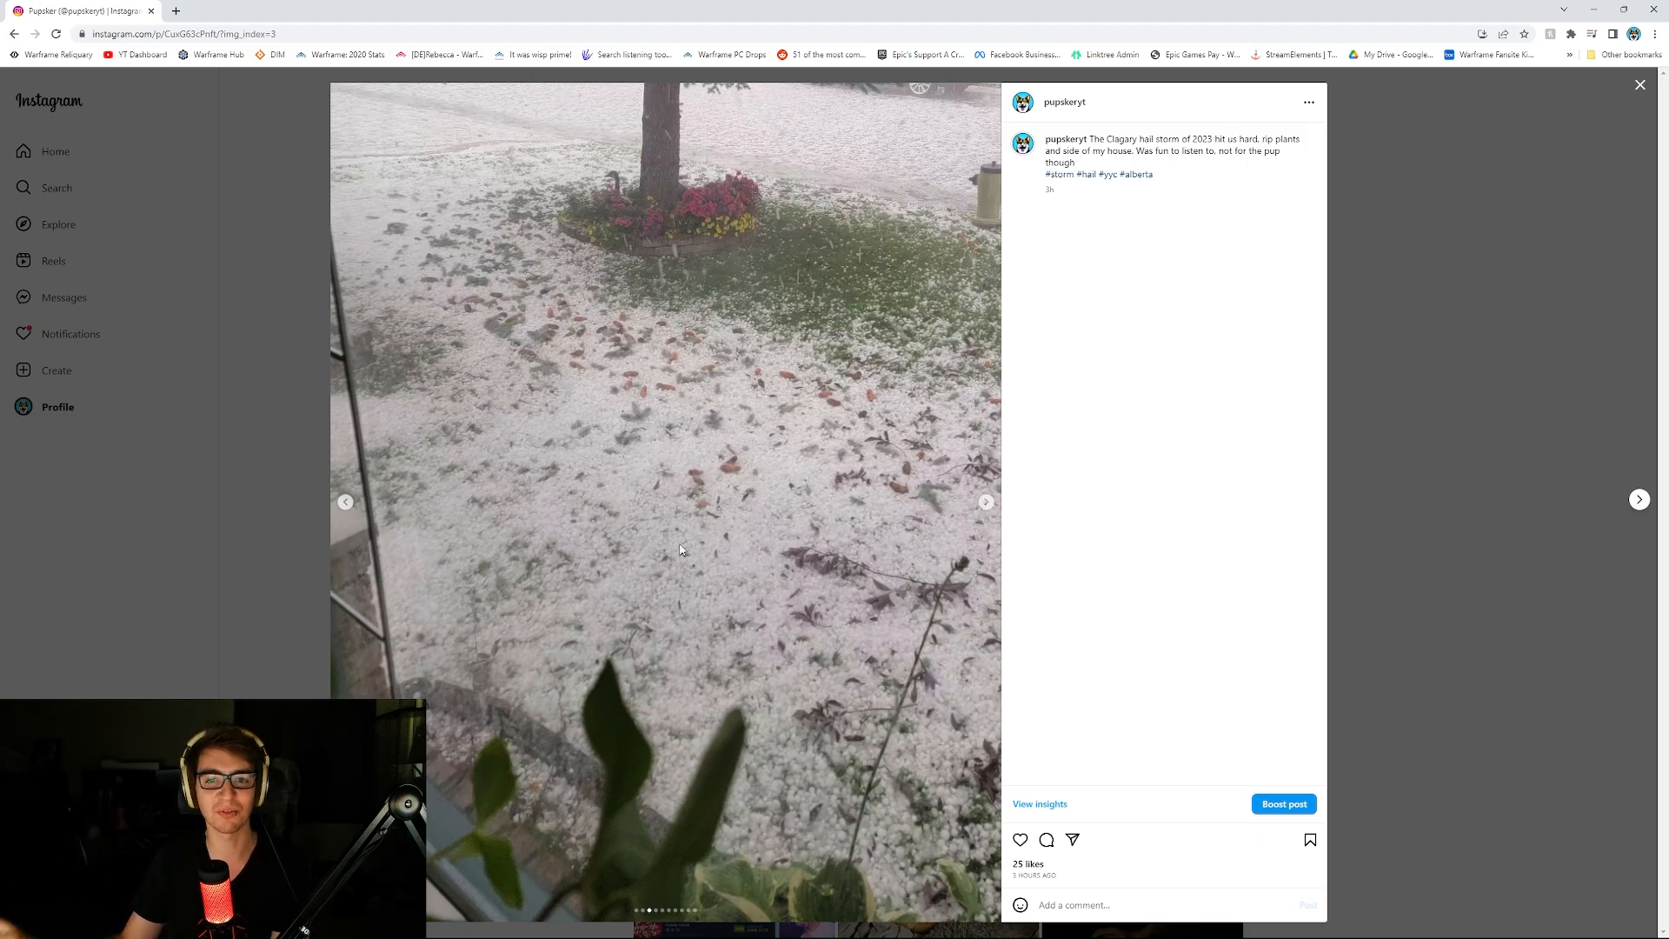
{"action": "mouse_move", "coordinate": [802, 511]}
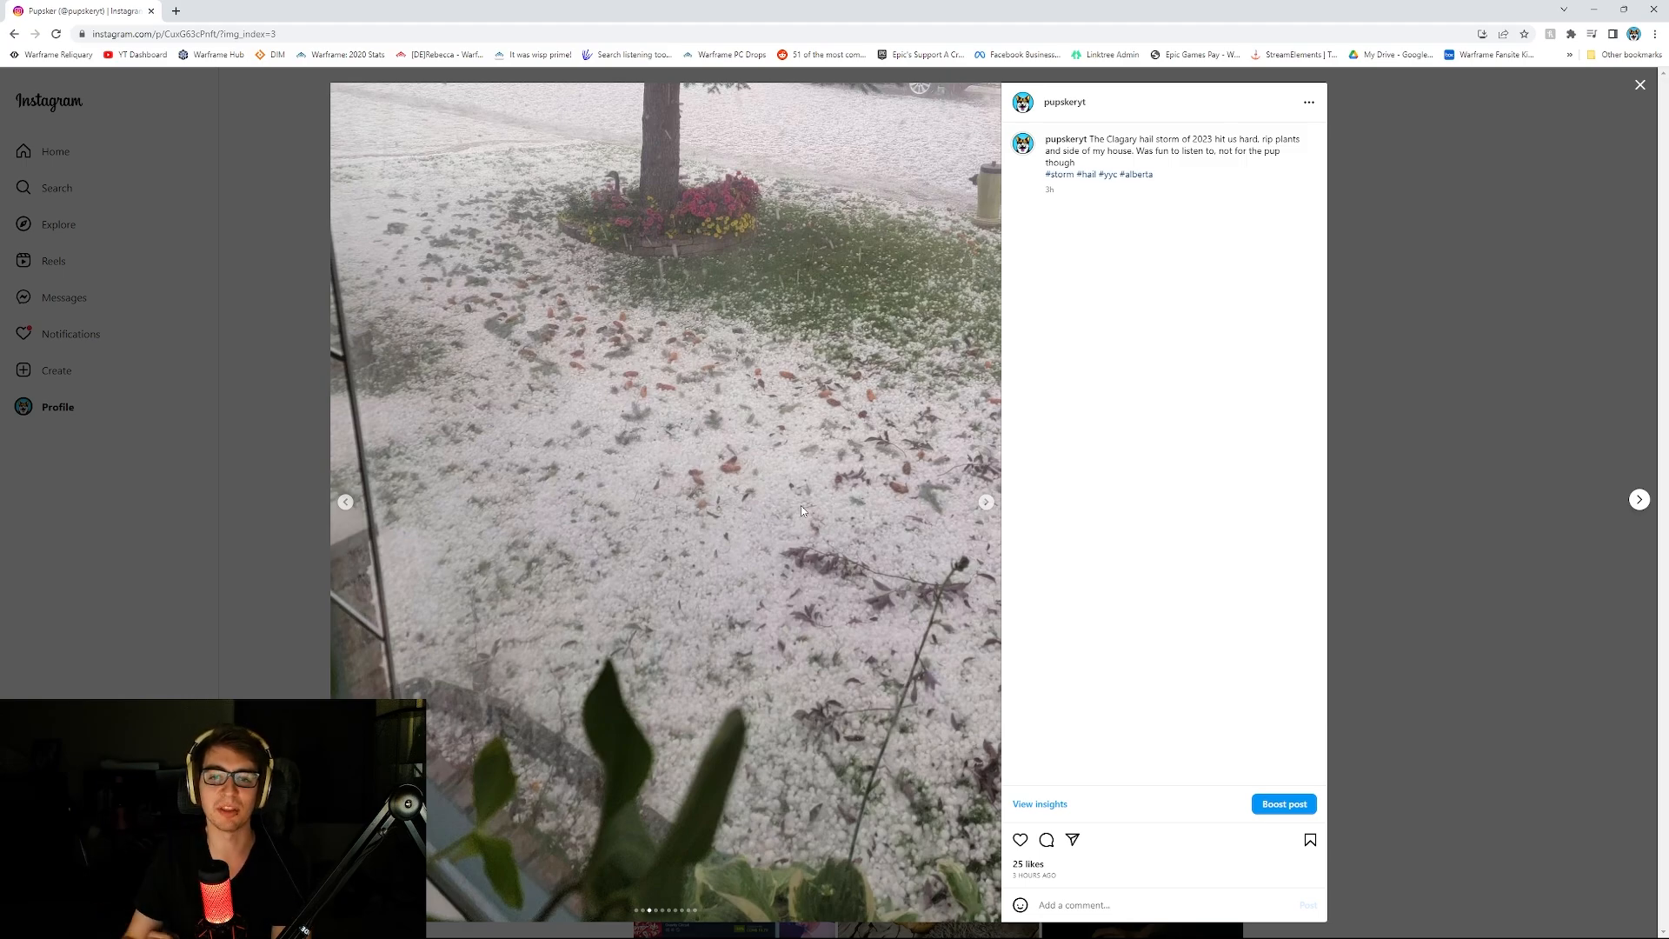
{"action": "left_click", "coordinate": [983, 501]}
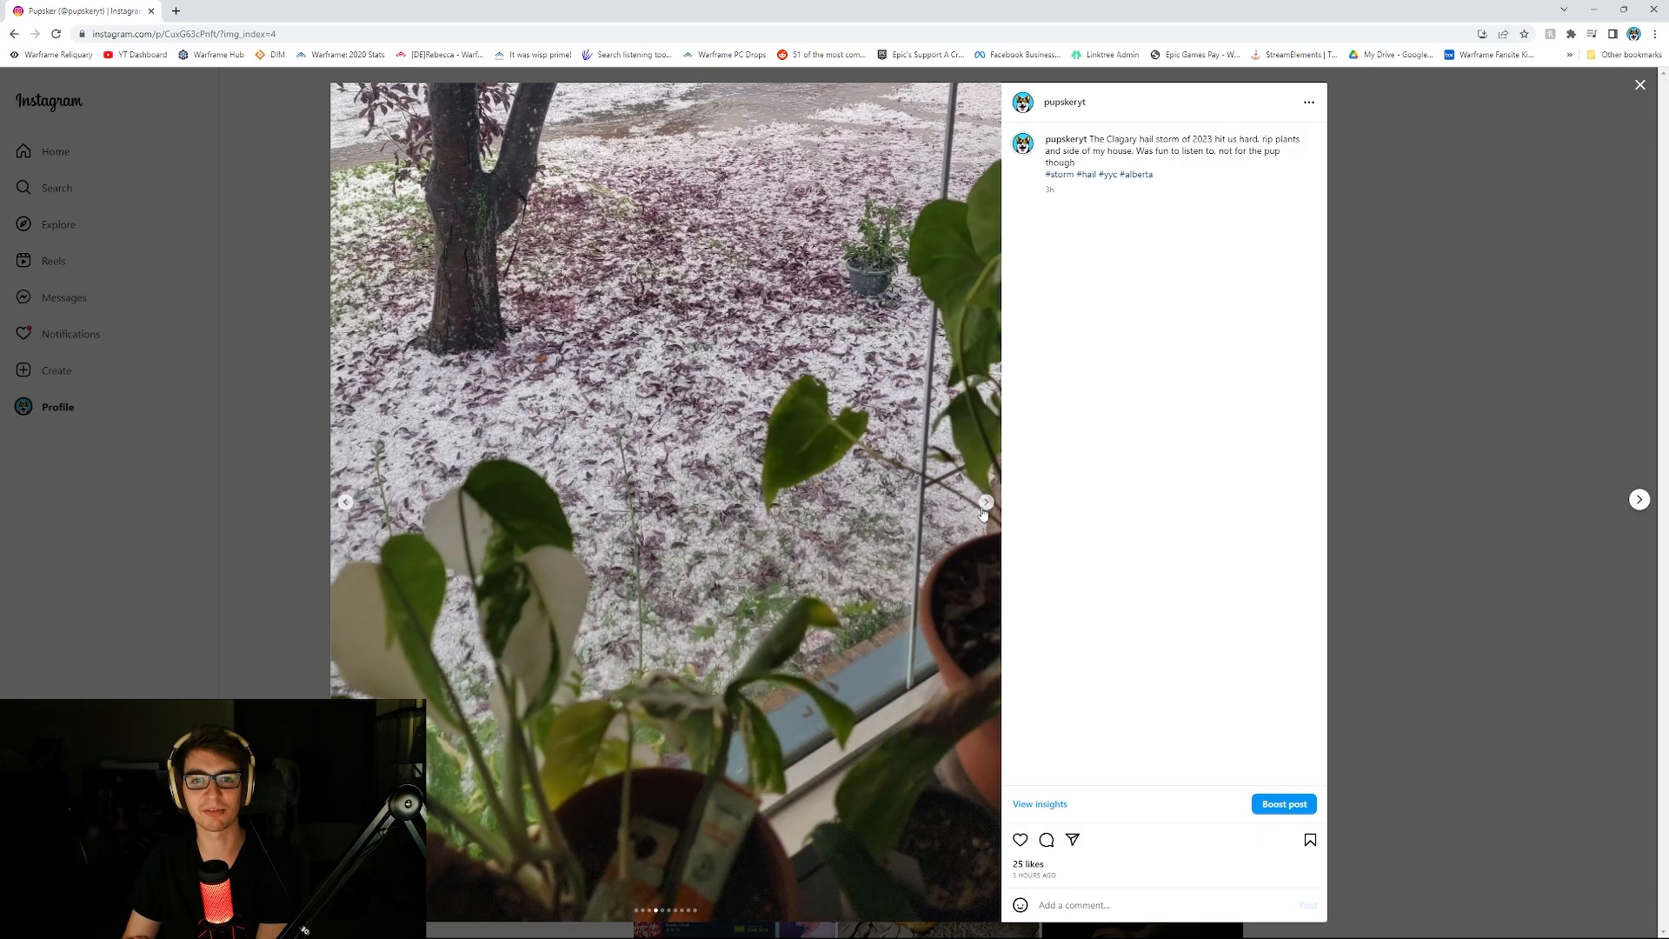
{"action": "mouse_move", "coordinate": [1047, 931]}
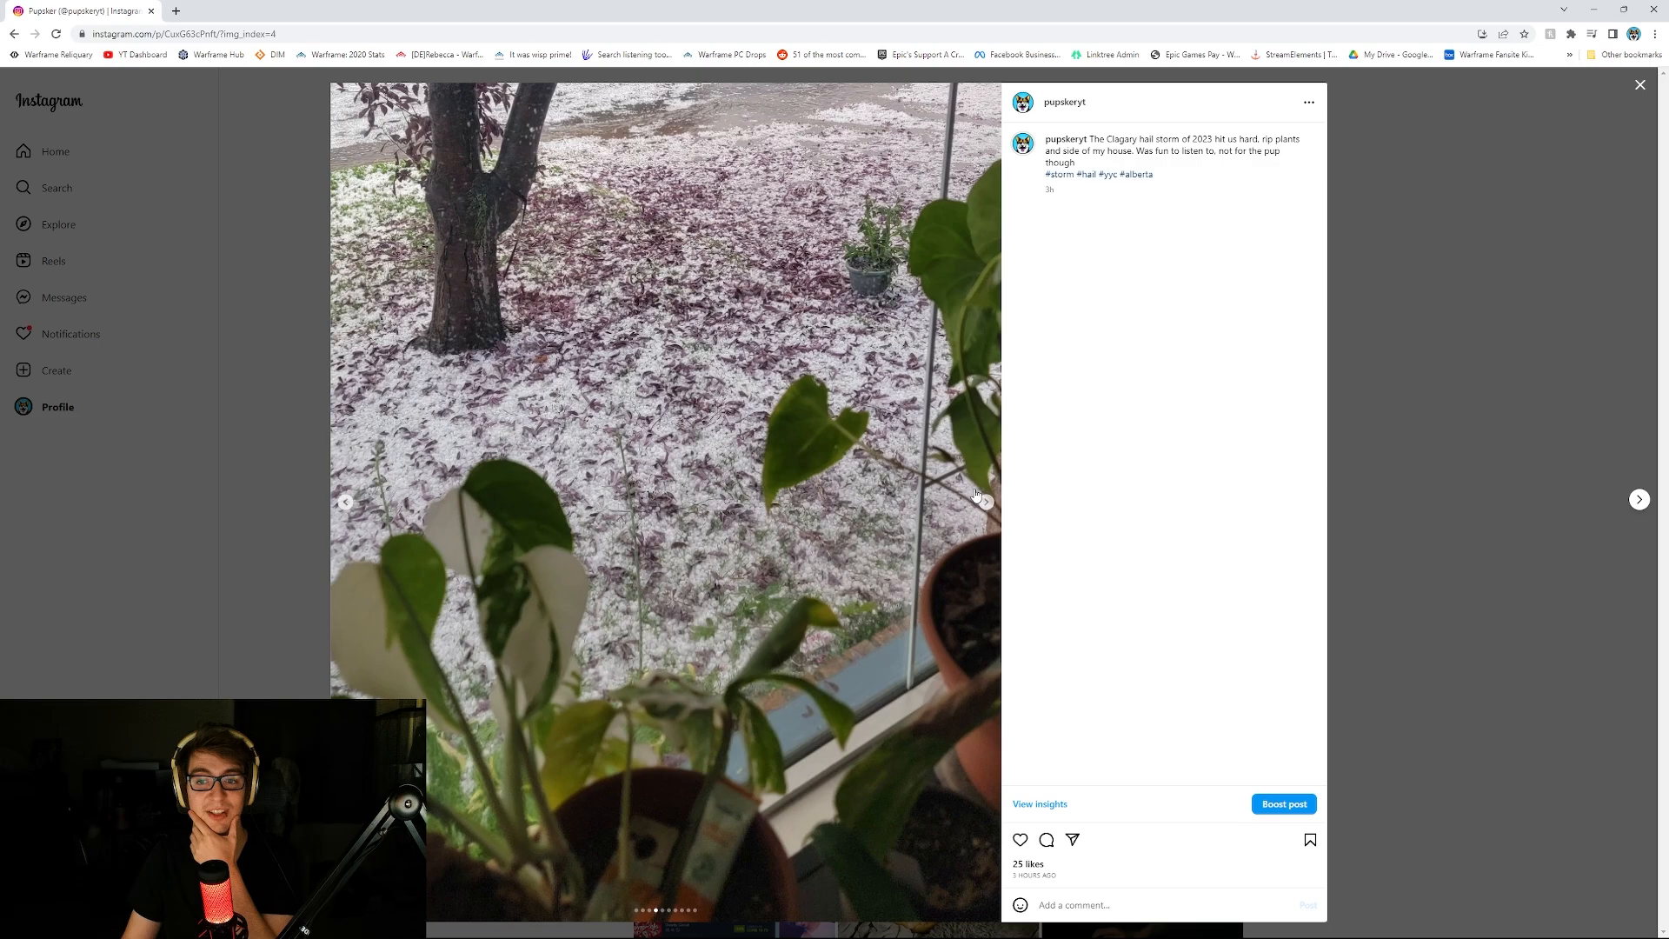
Step: Page through the patio furniture, fenced yard, hailstone close-up, railing hail and dented siding photos
{"action": "left_click", "coordinate": [984, 501]}
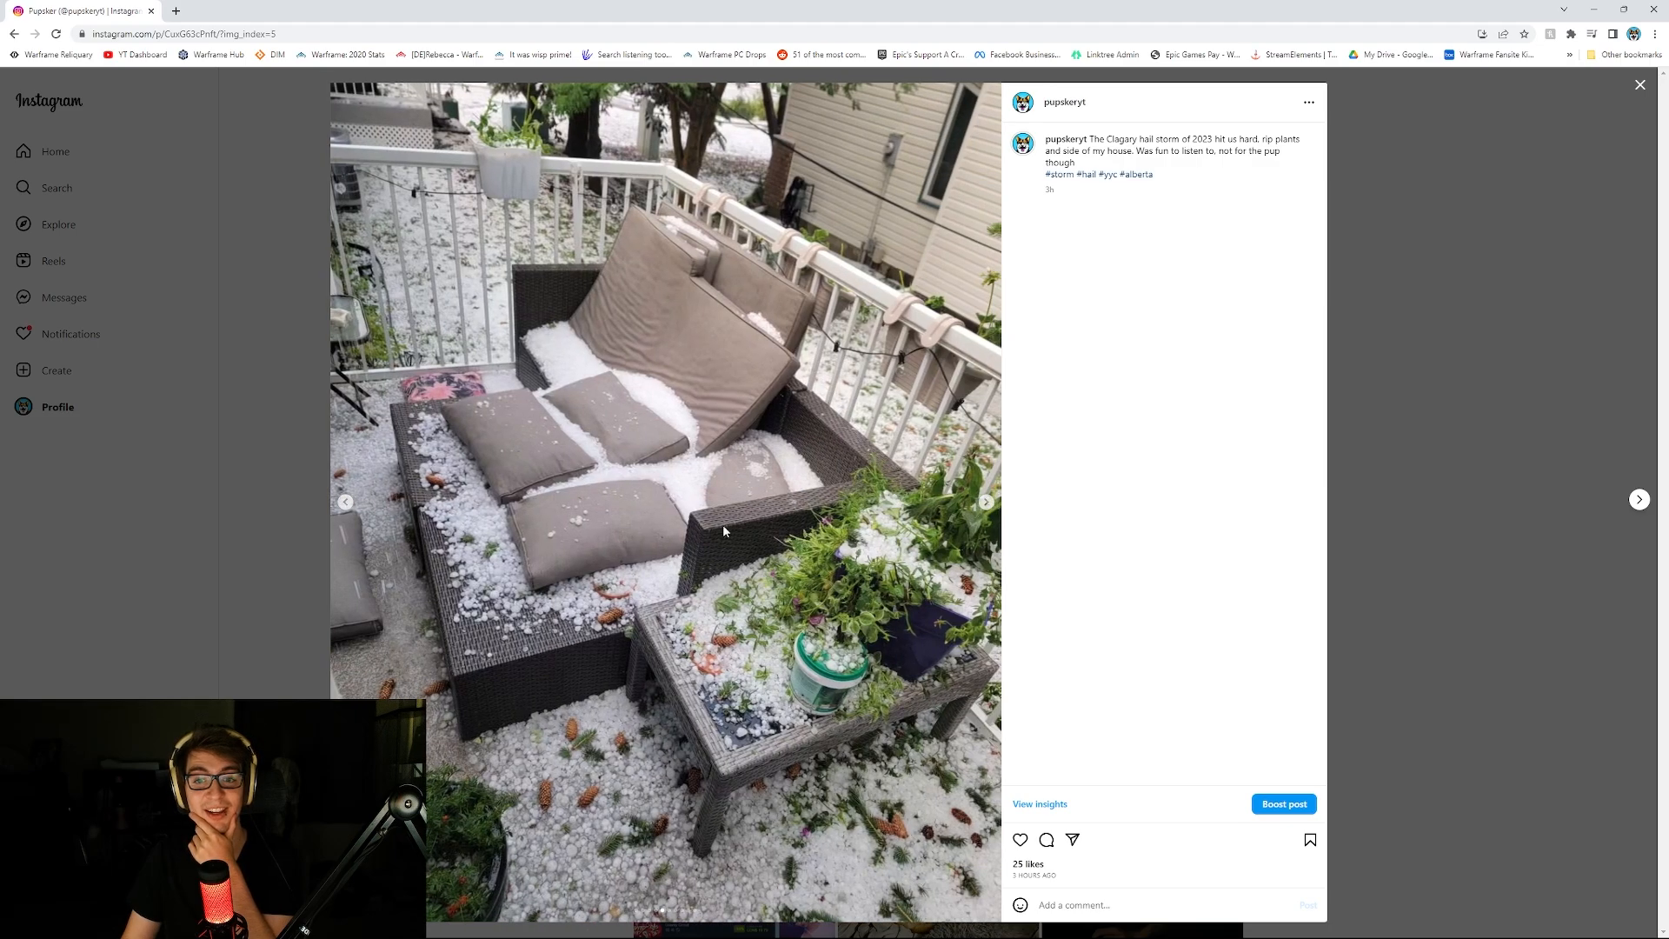
{"action": "mouse_move", "coordinate": [928, 613]}
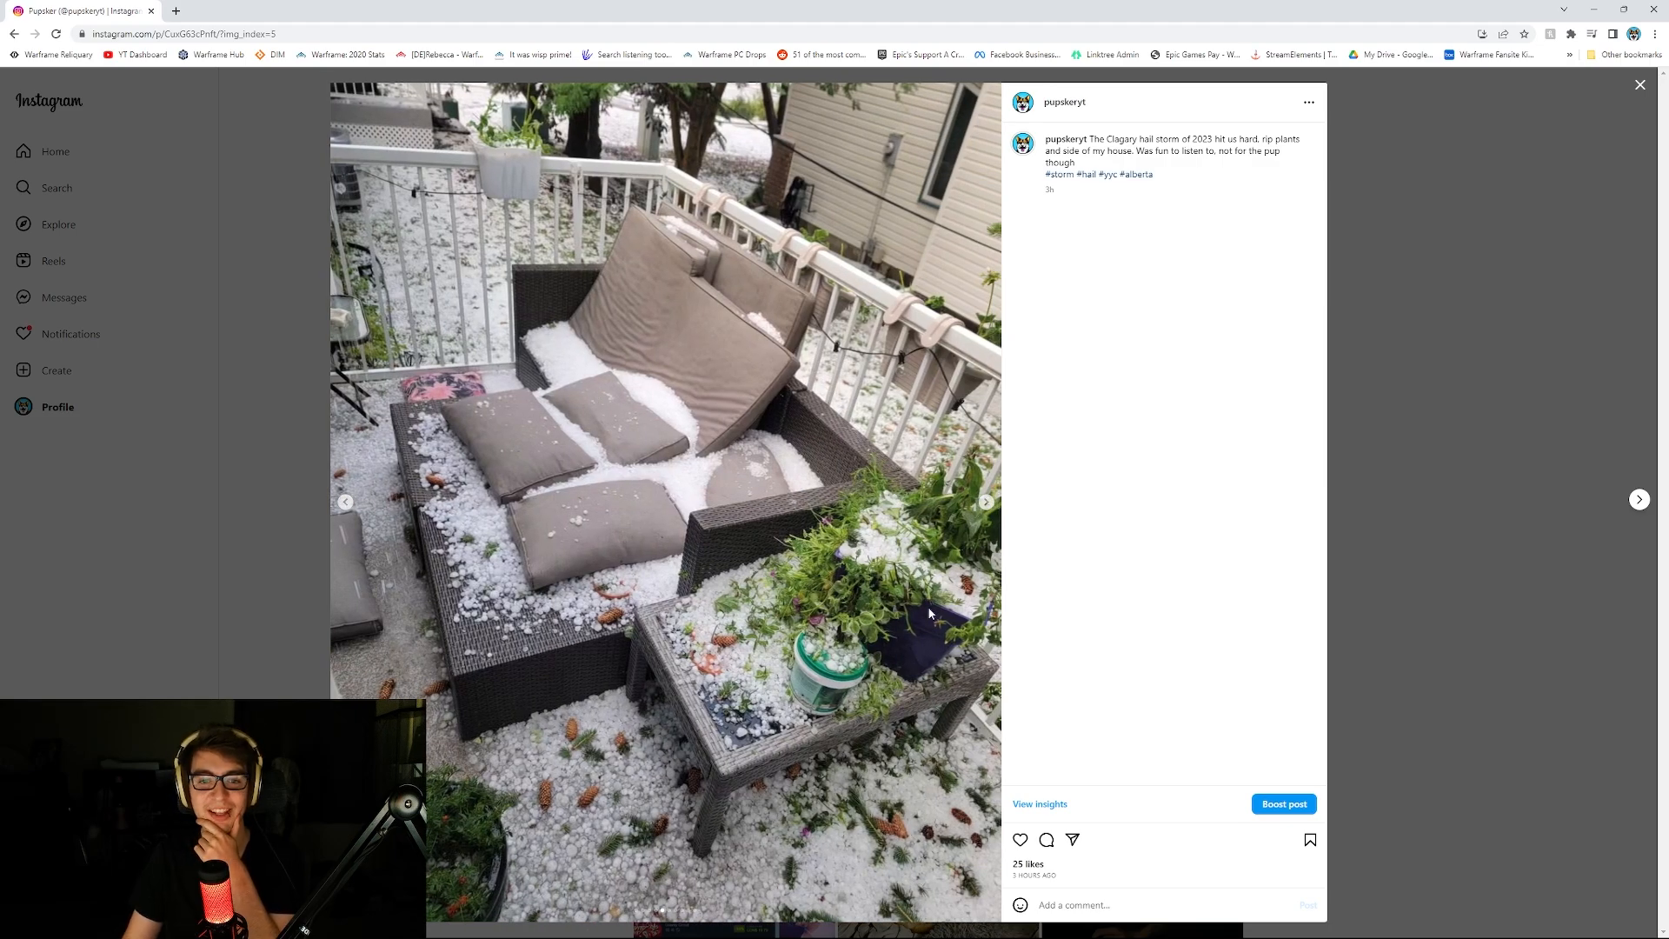
{"action": "mouse_move", "coordinate": [416, 254]}
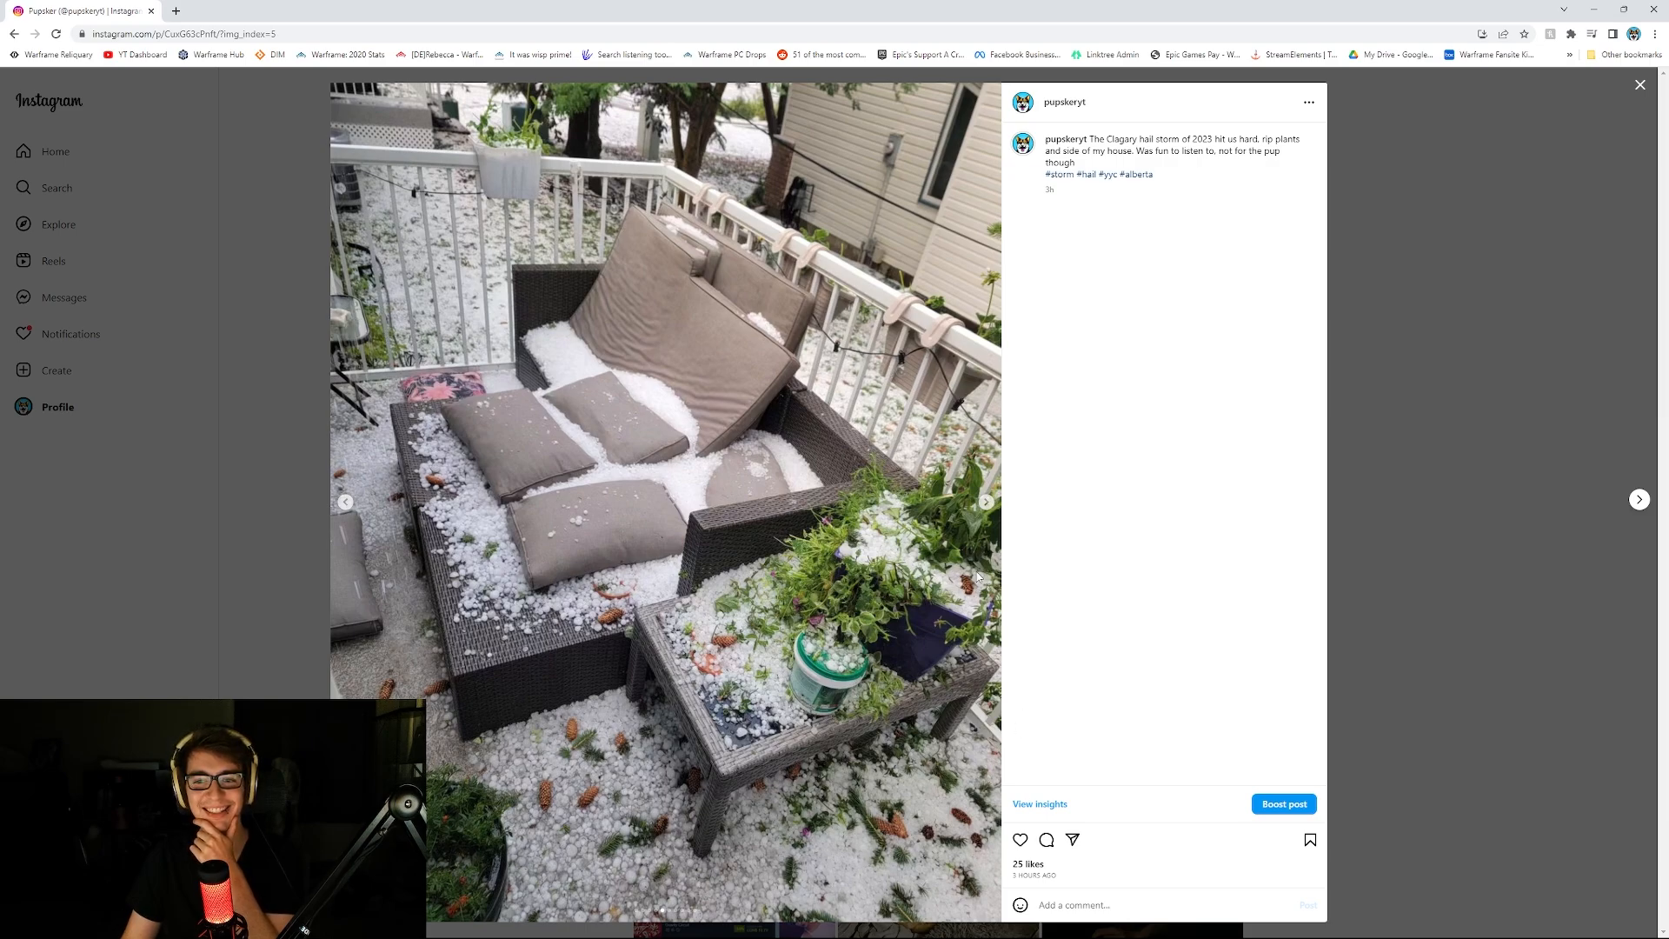
{"action": "left_click", "coordinate": [984, 501]}
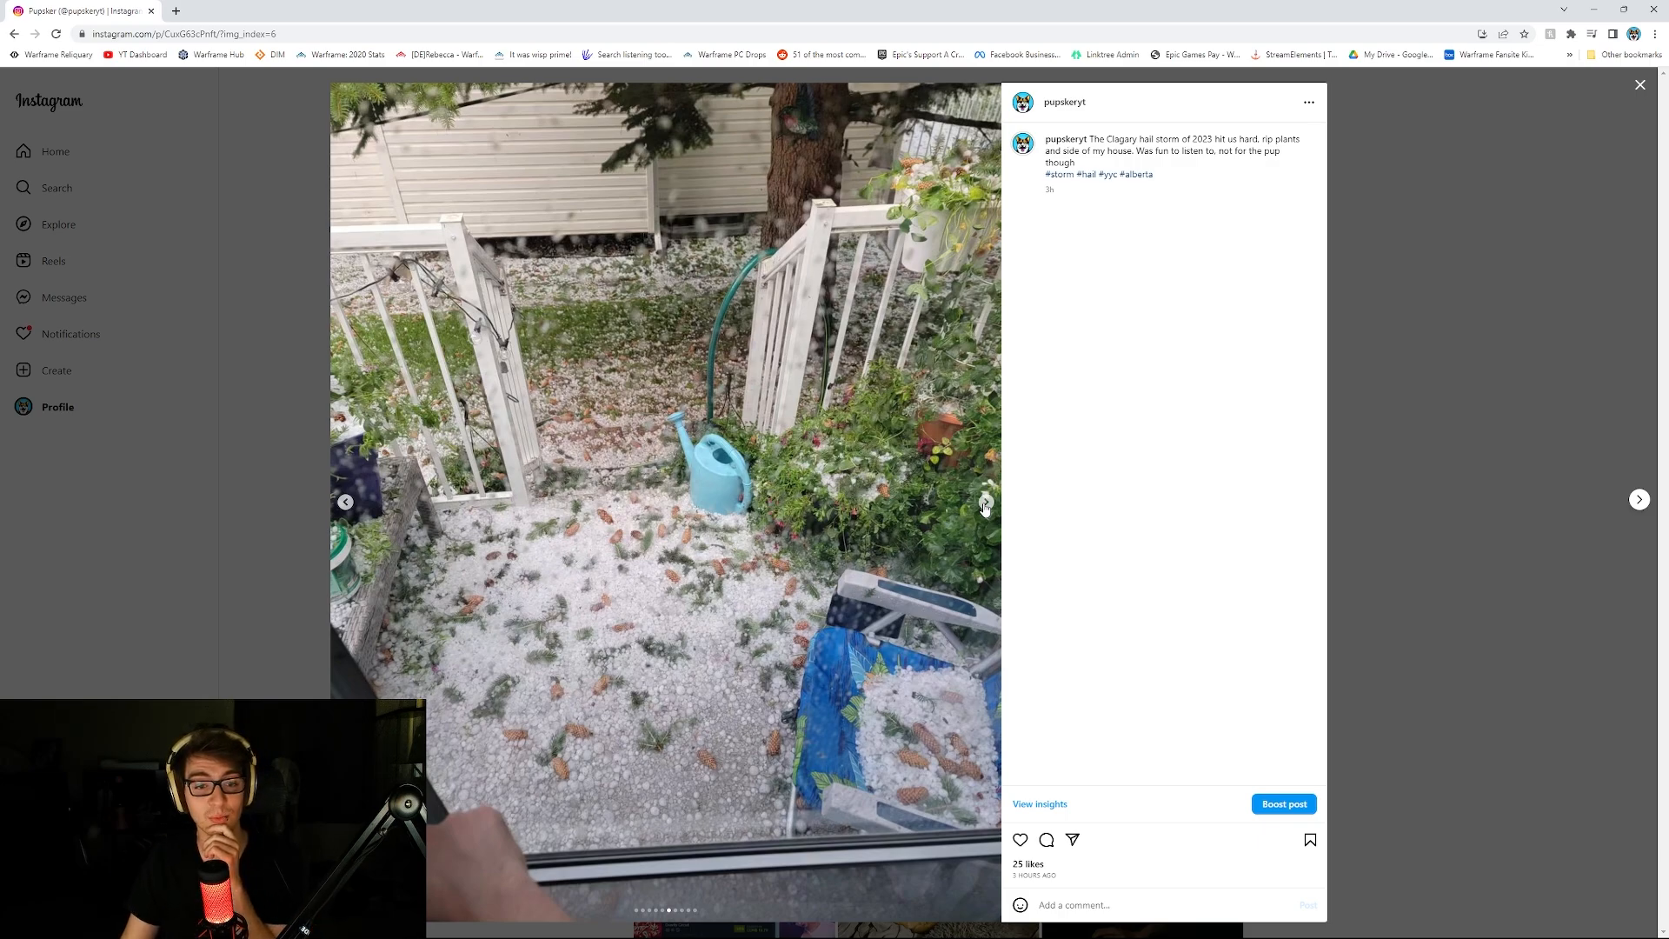
{"action": "left_click", "coordinate": [984, 500]}
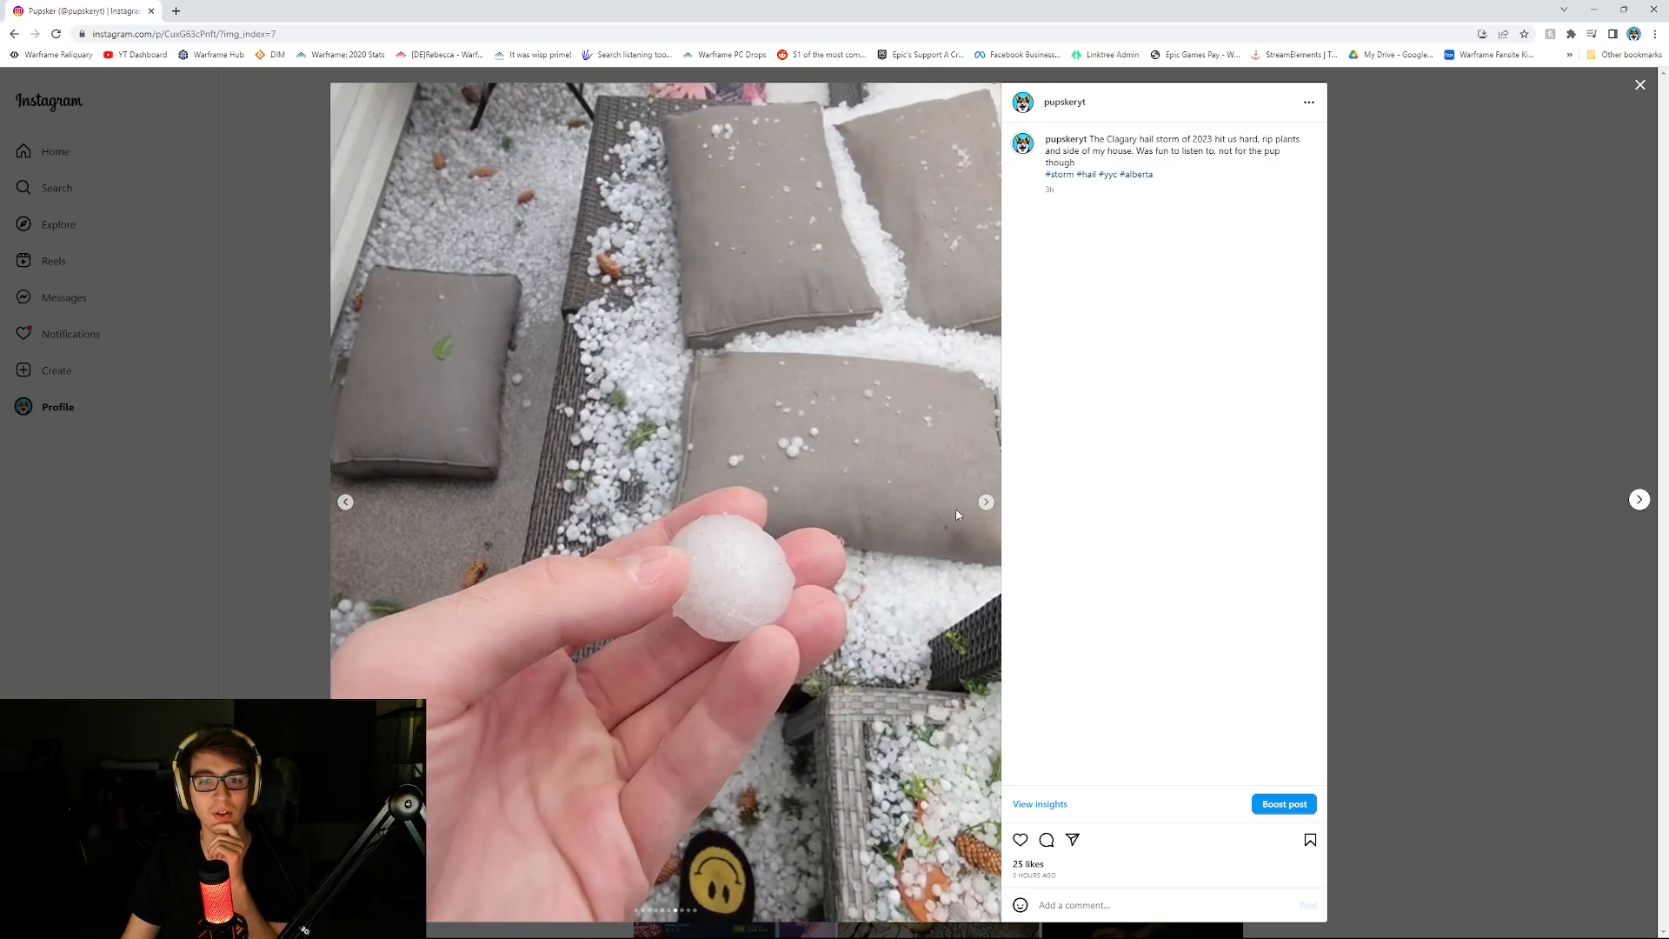
{"action": "mouse_move", "coordinate": [784, 567]}
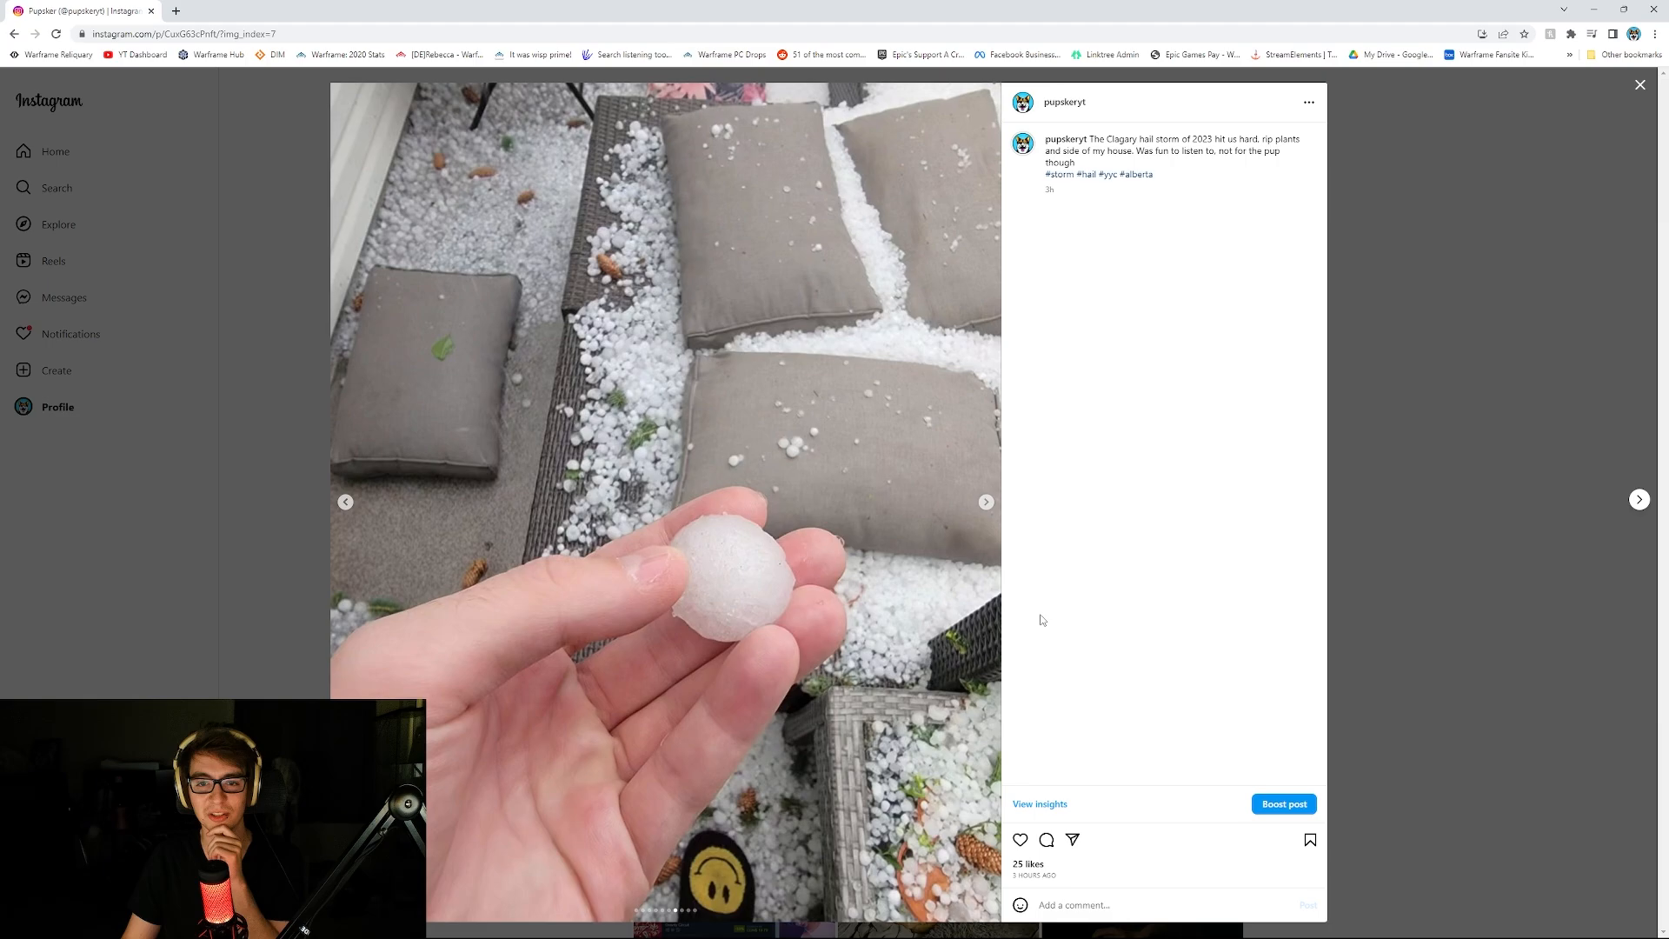
{"action": "mouse_move", "coordinate": [732, 584]}
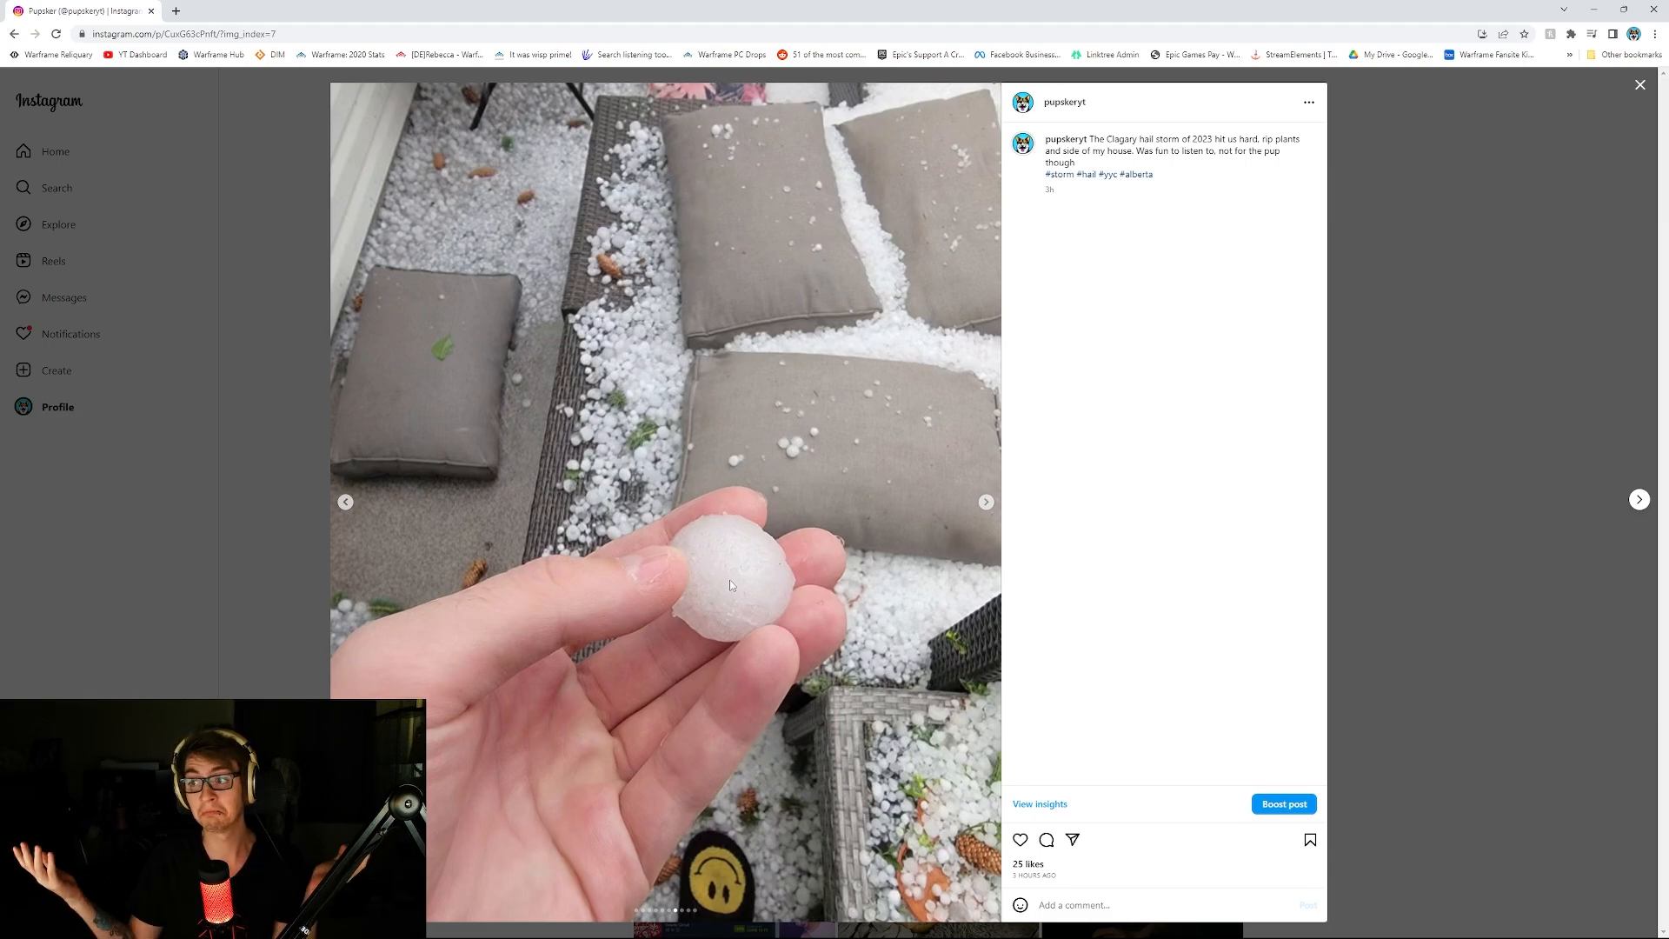
{"action": "mouse_move", "coordinate": [766, 324]}
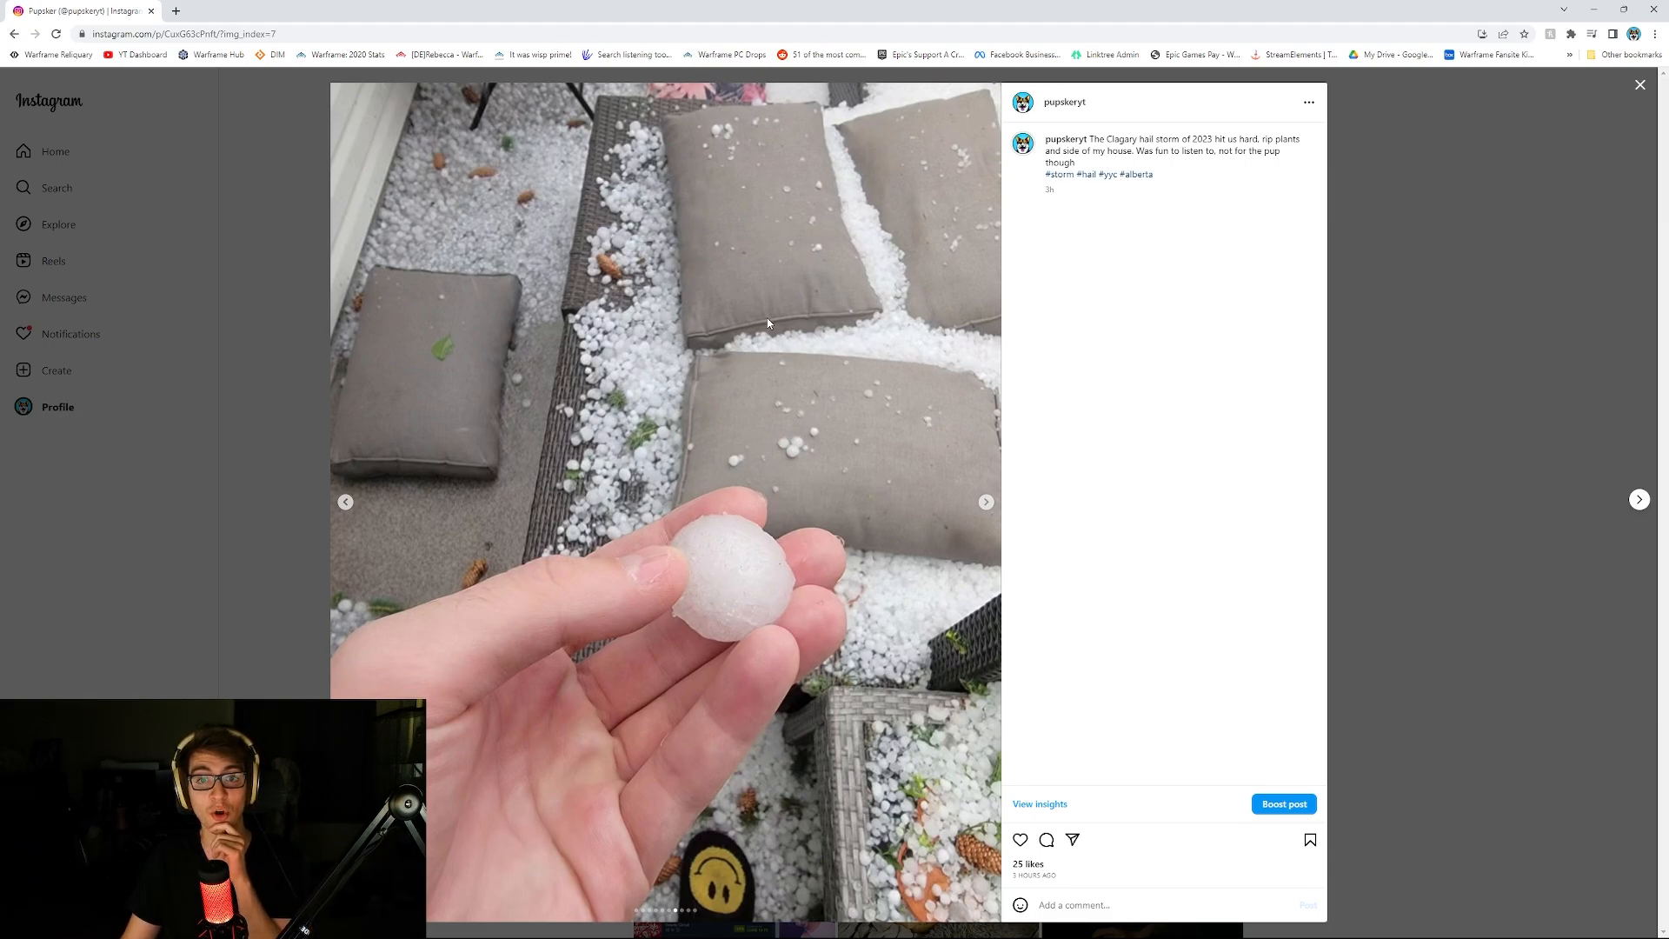
{"action": "left_click", "coordinate": [984, 501]}
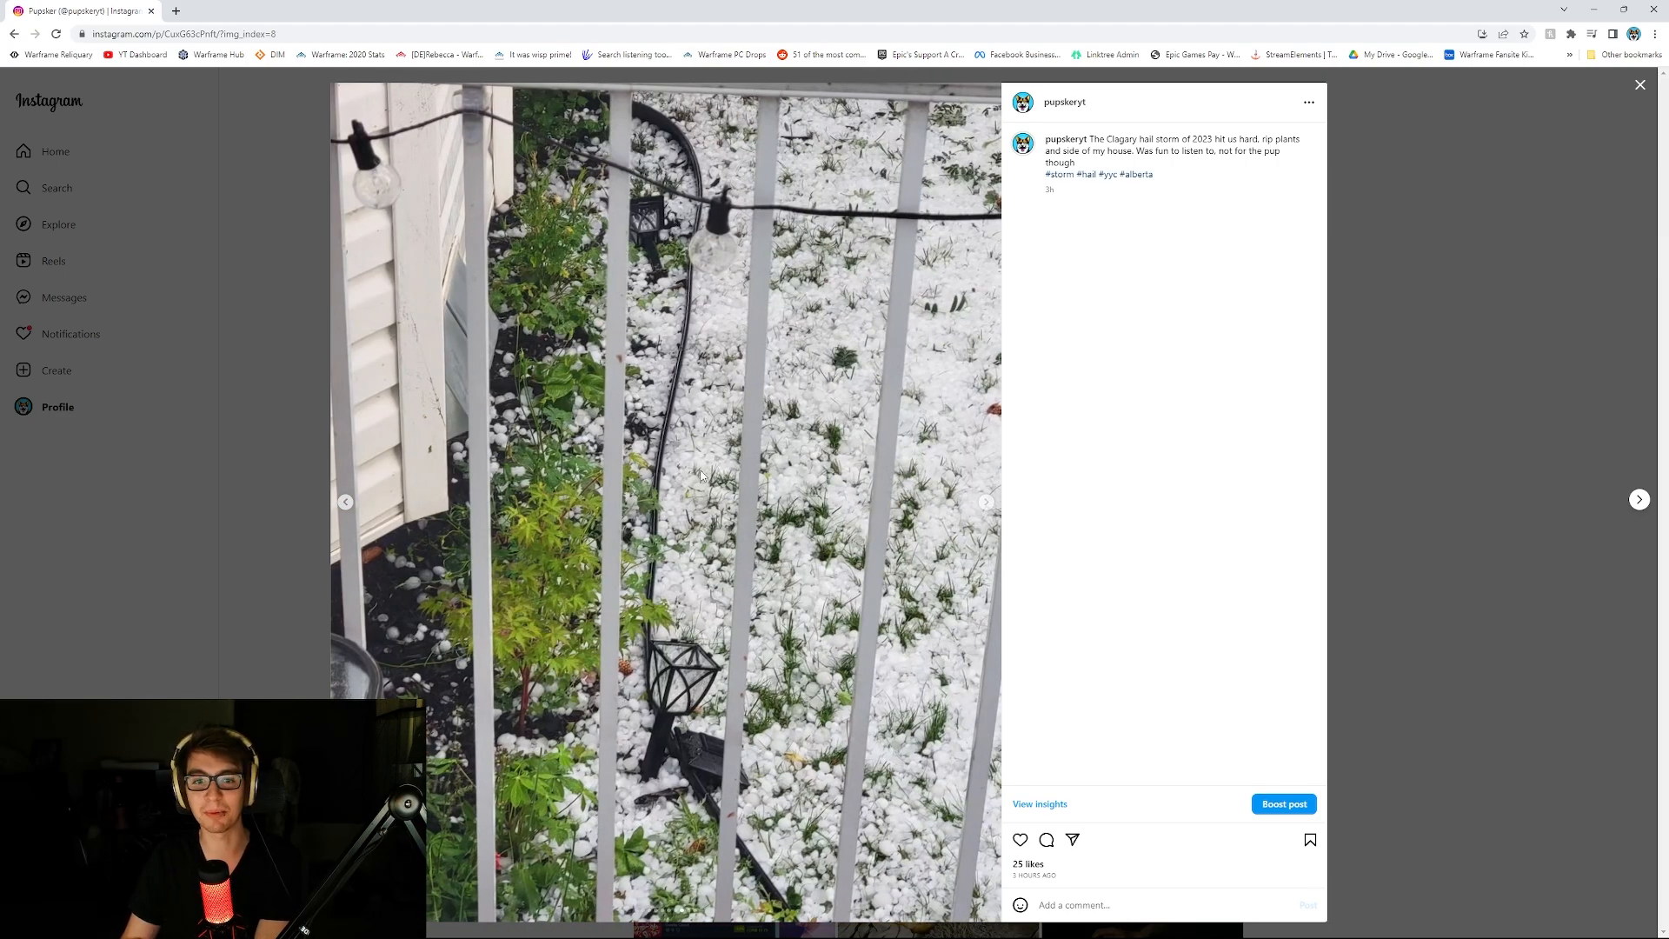
{"action": "mouse_move", "coordinate": [562, 181]}
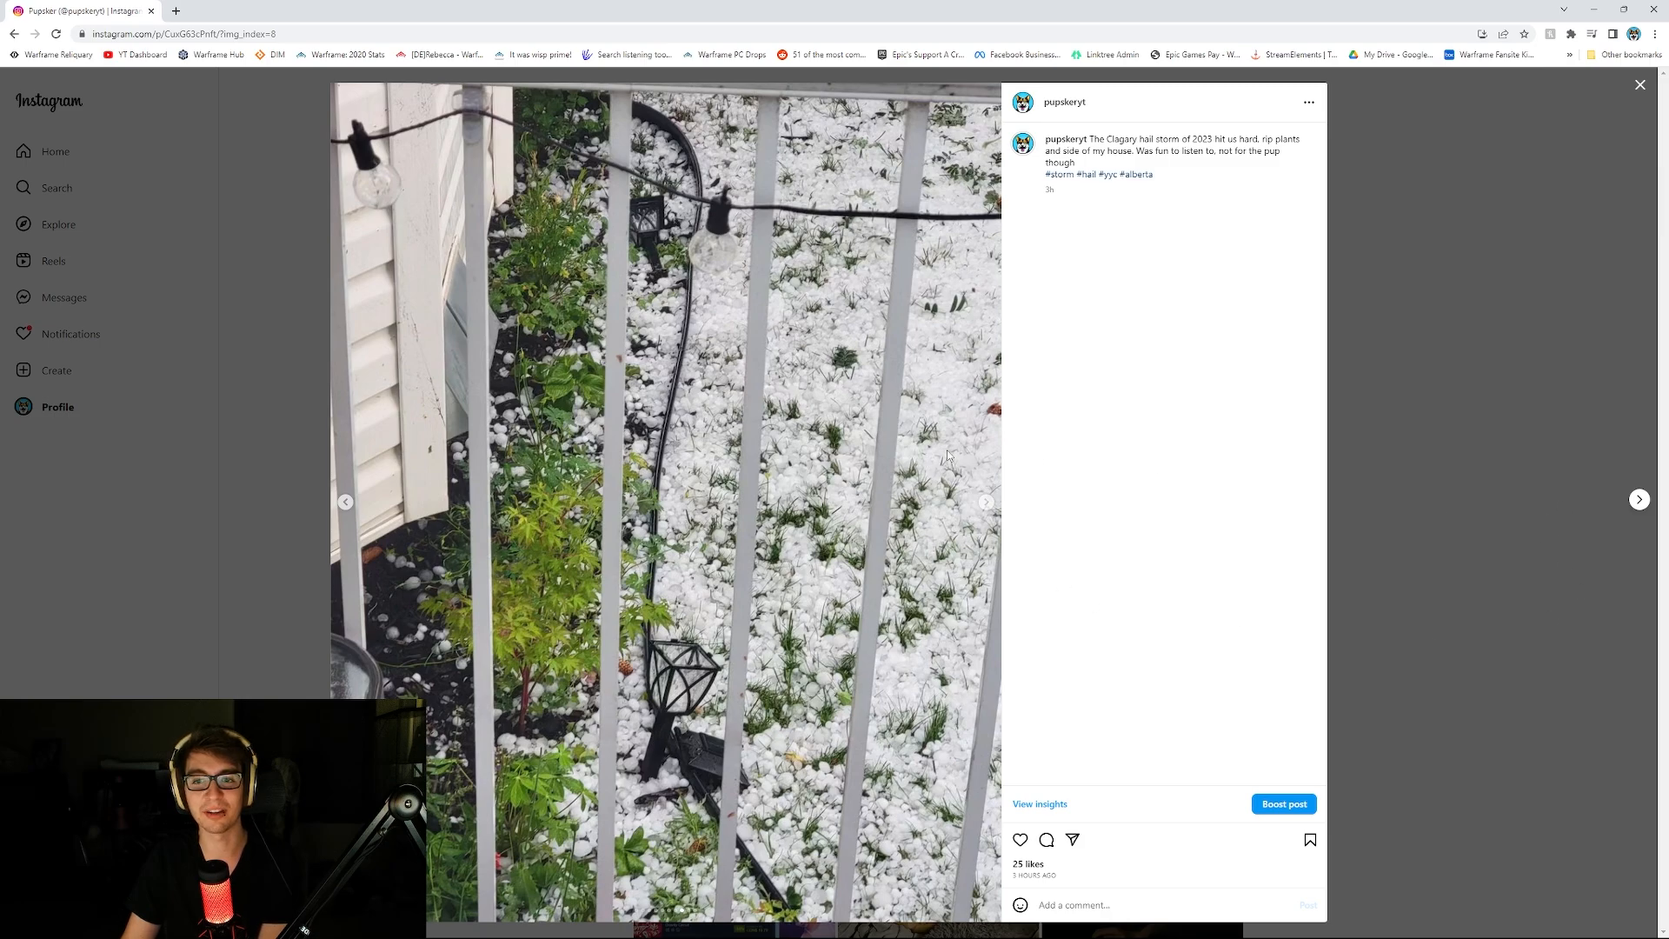
{"action": "left_click", "coordinate": [984, 500]}
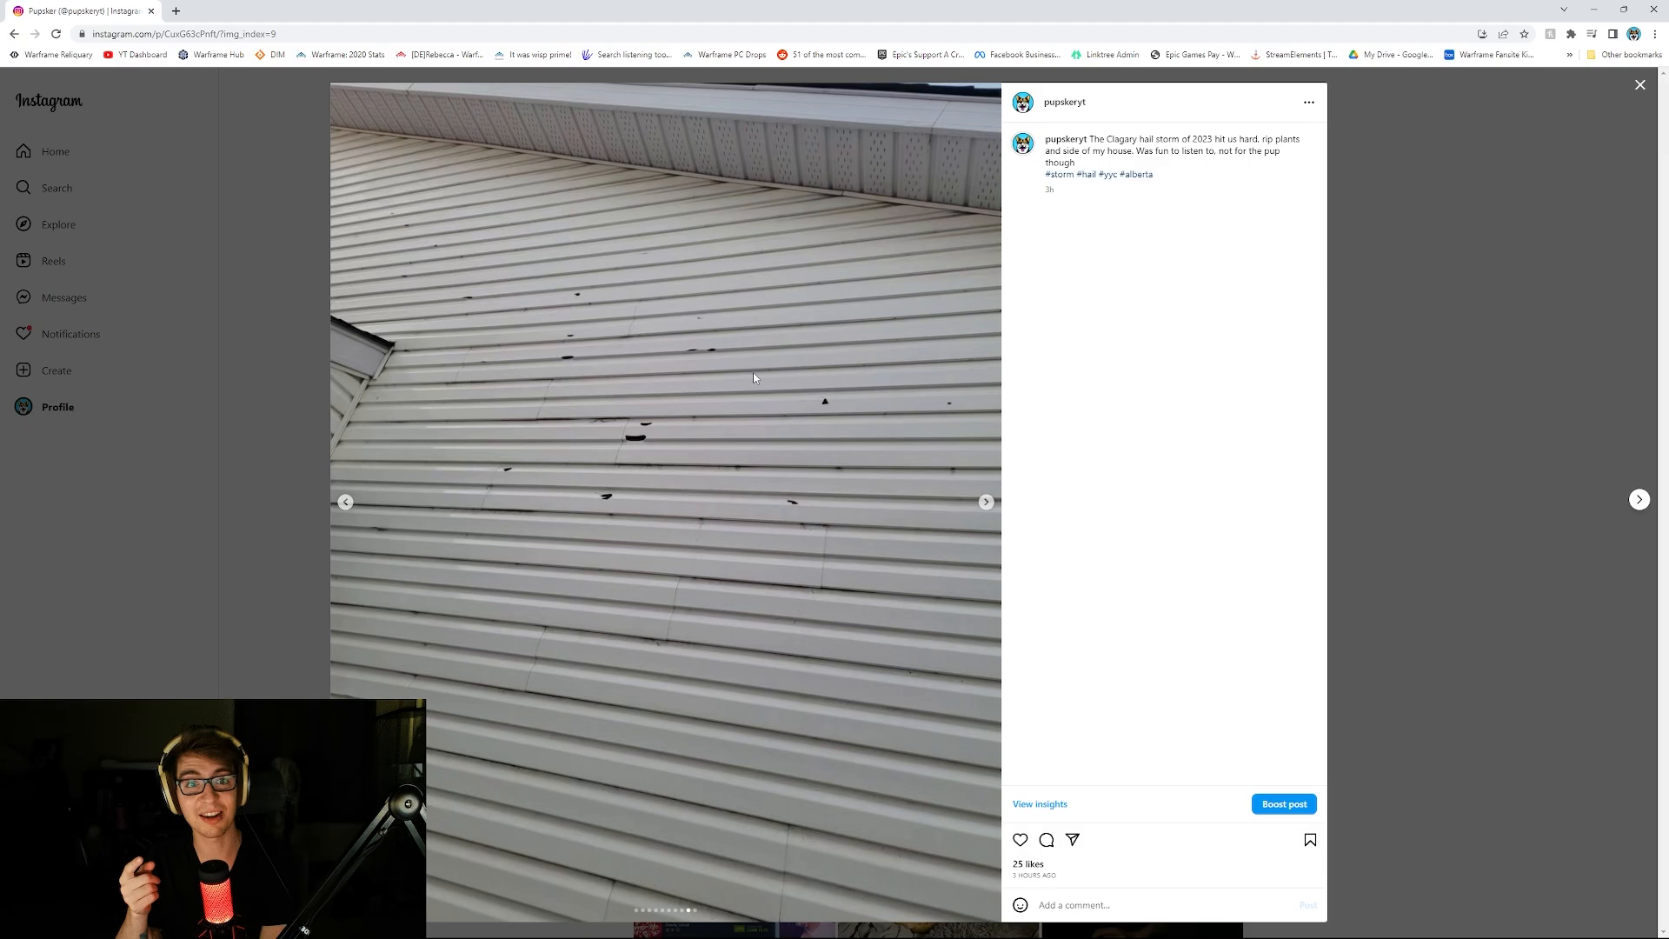
{"action": "mouse_move", "coordinate": [419, 520]}
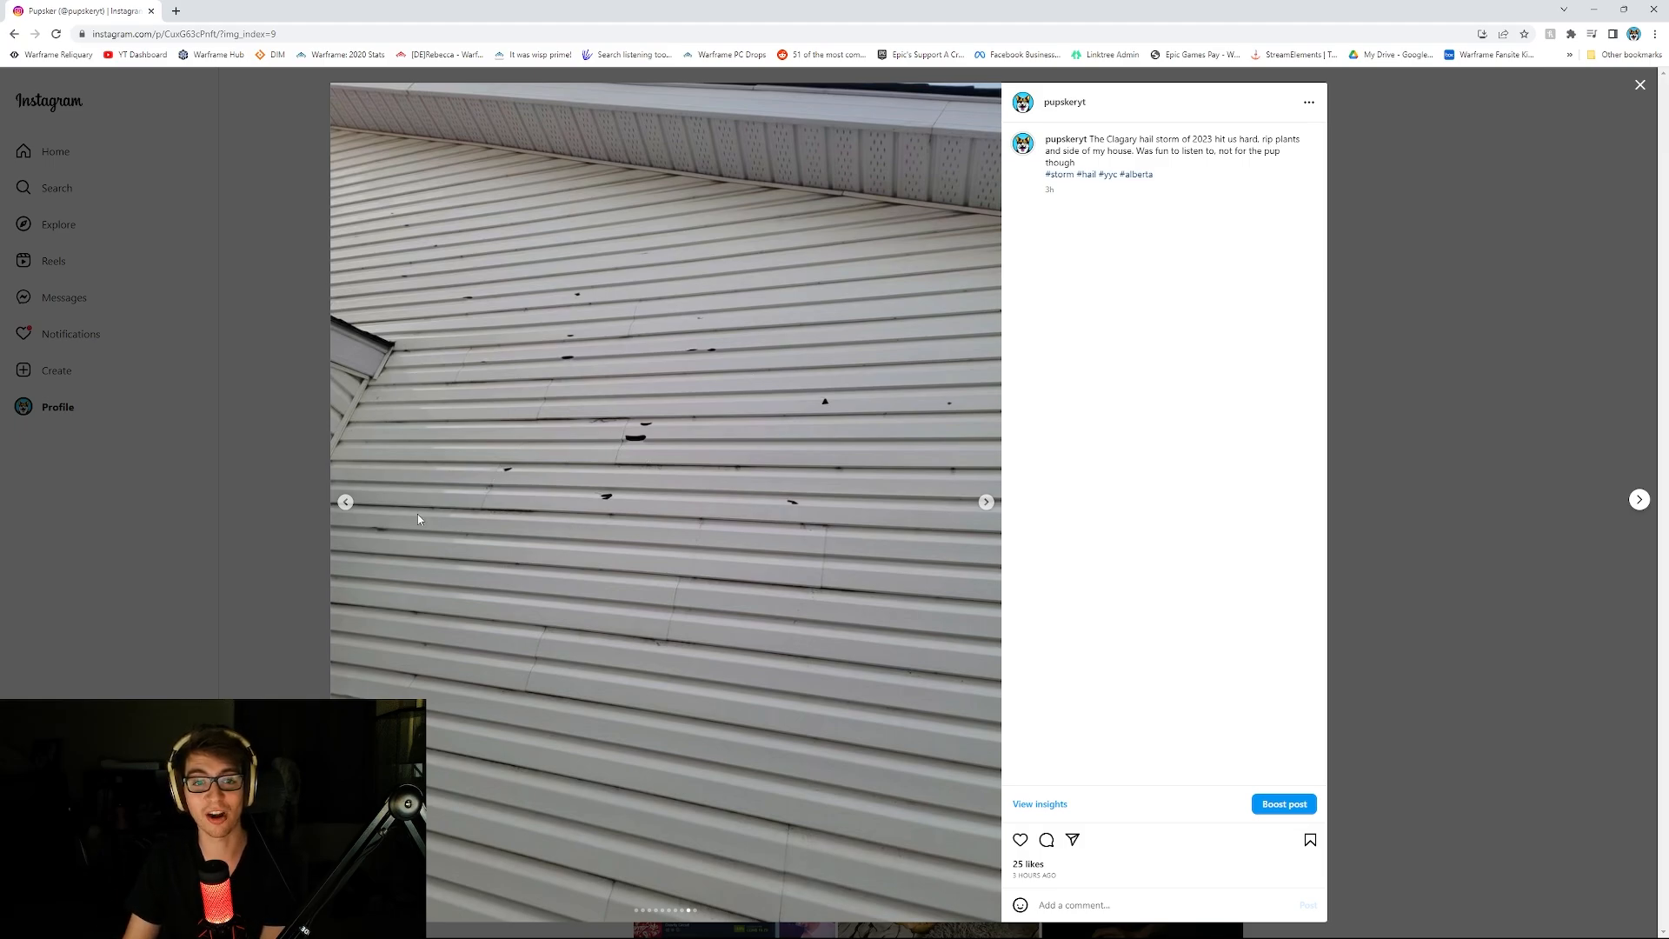
{"action": "mouse_move", "coordinate": [745, 544]}
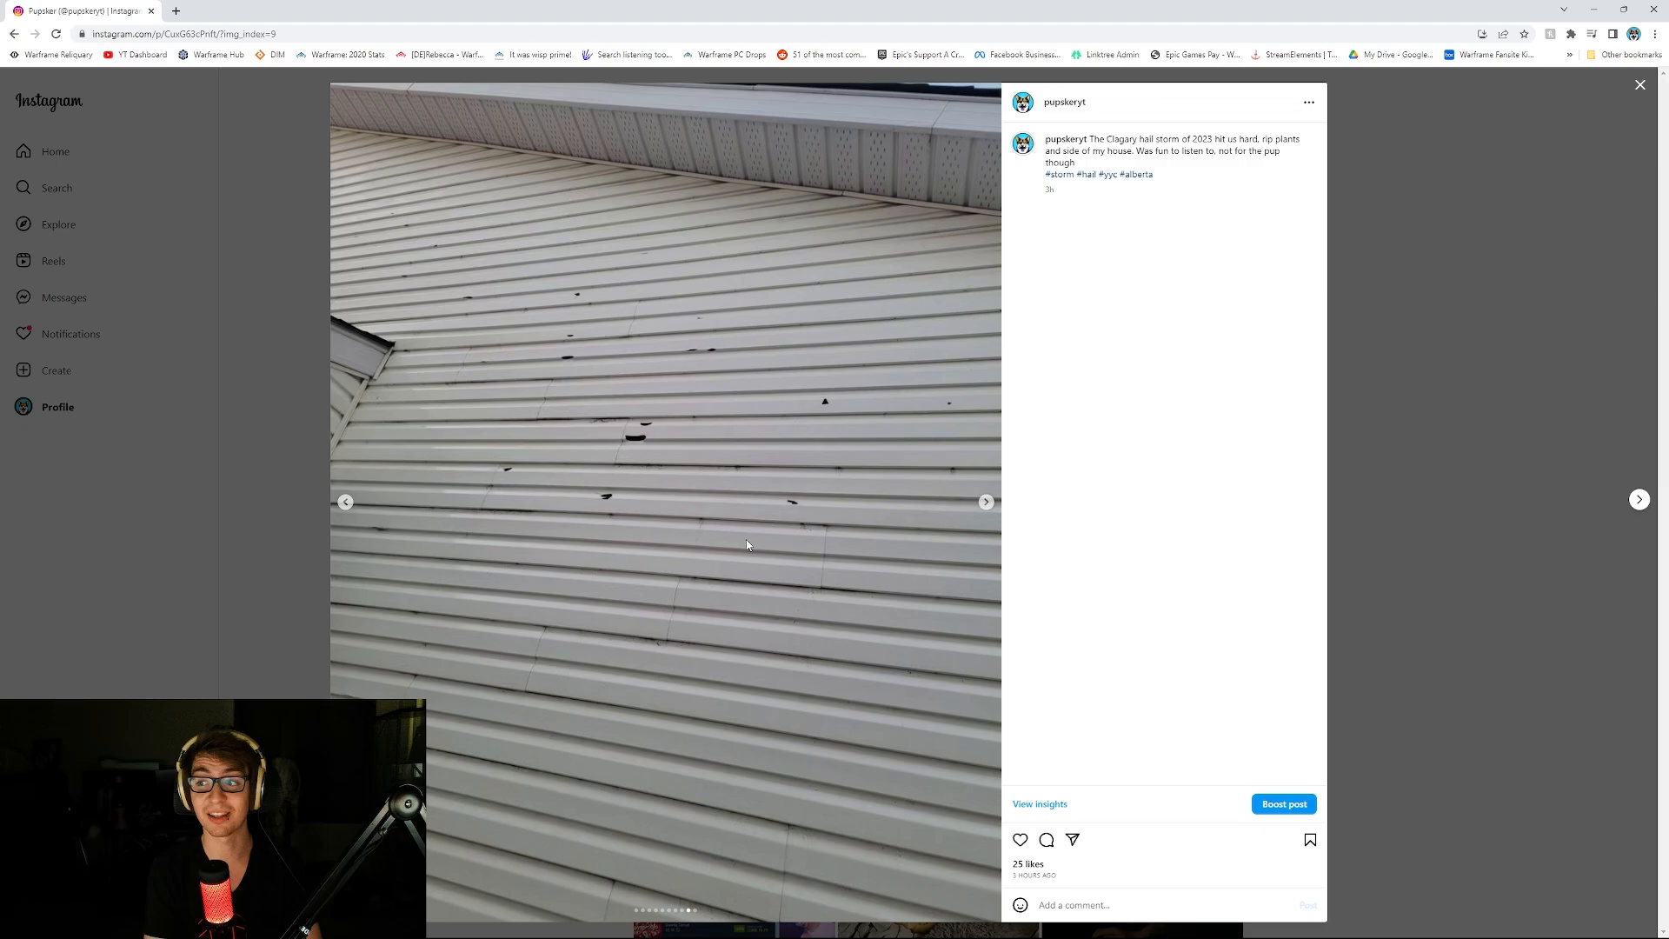
{"action": "mouse_move", "coordinate": [539, 280]}
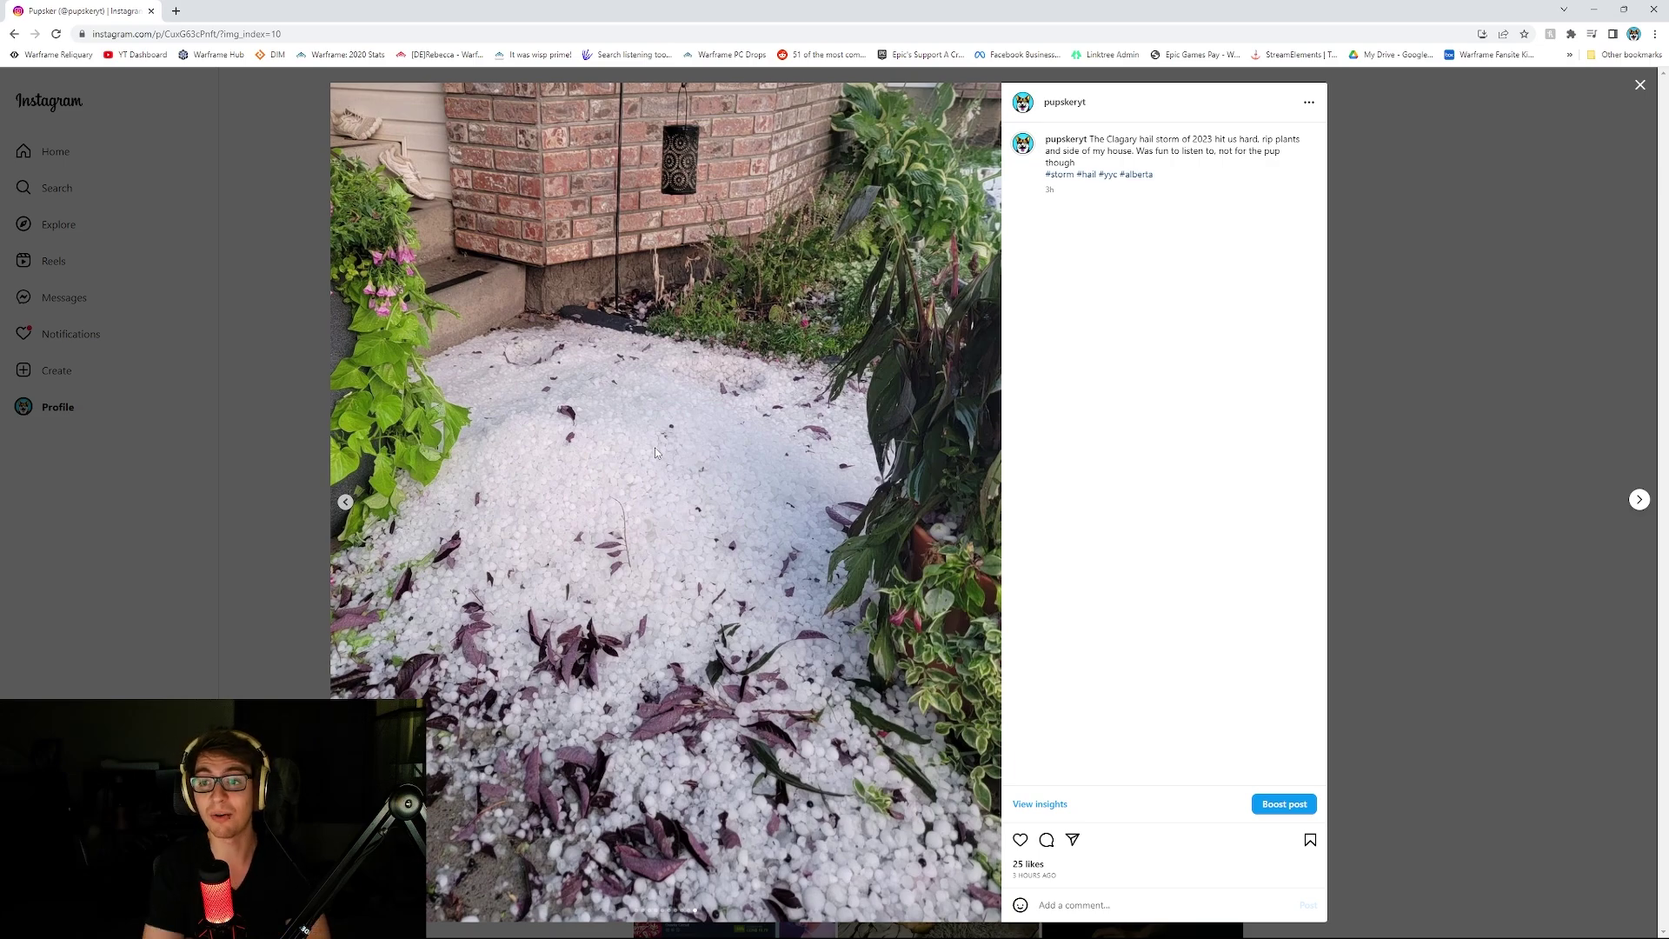
{"action": "mouse_move", "coordinate": [852, 256]}
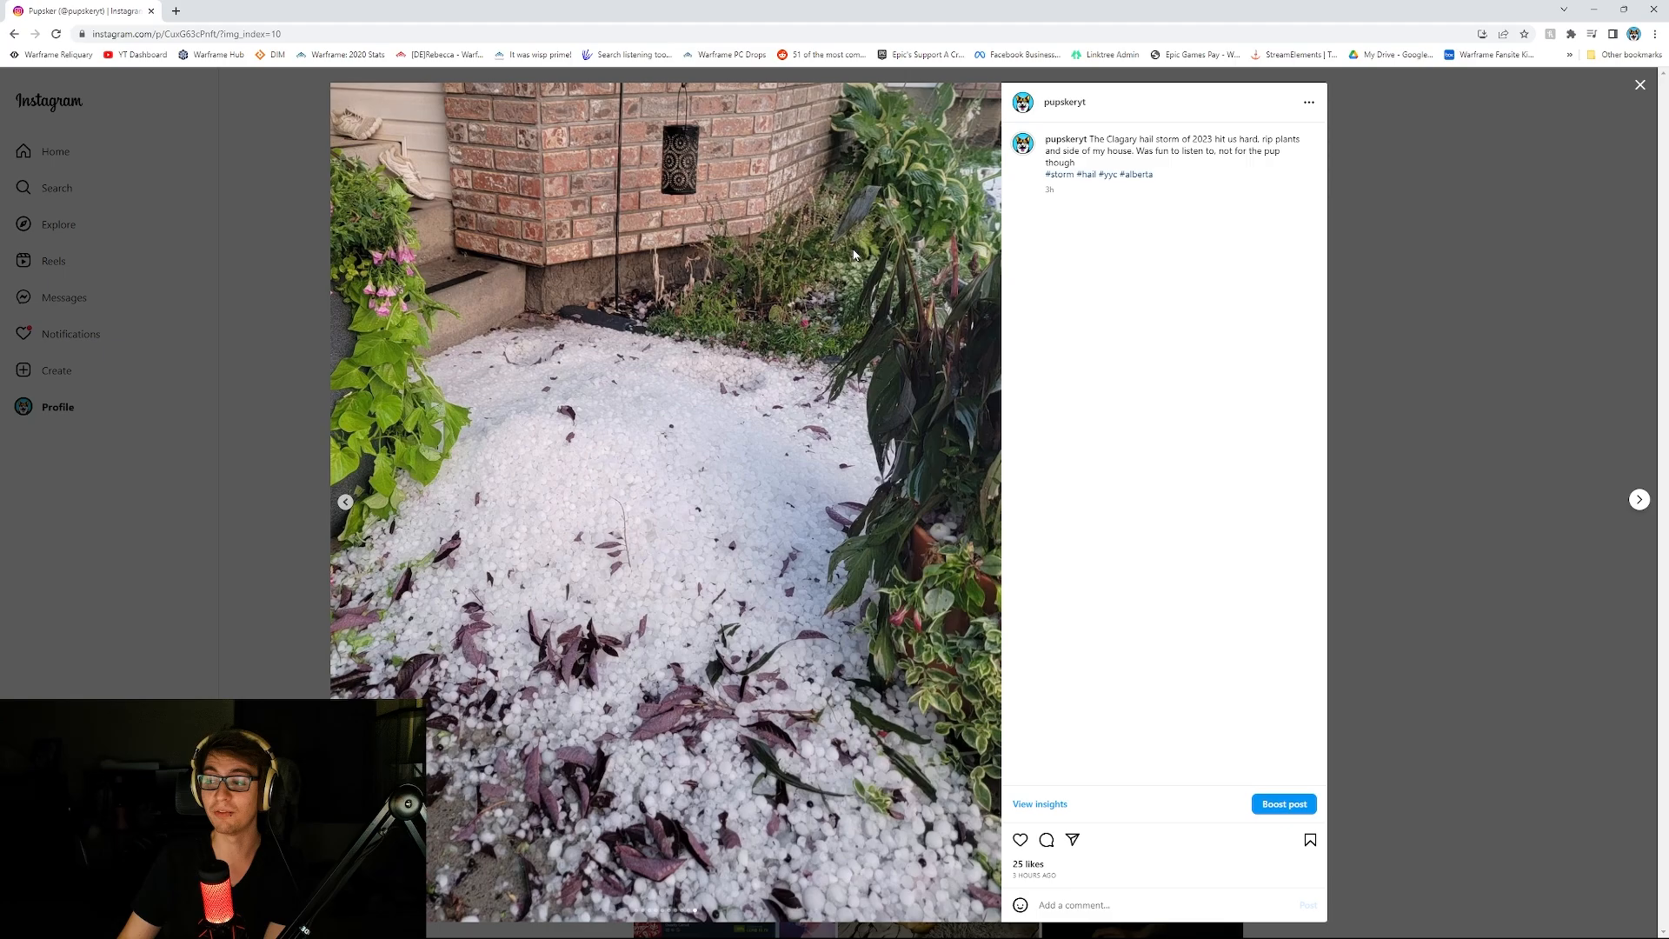